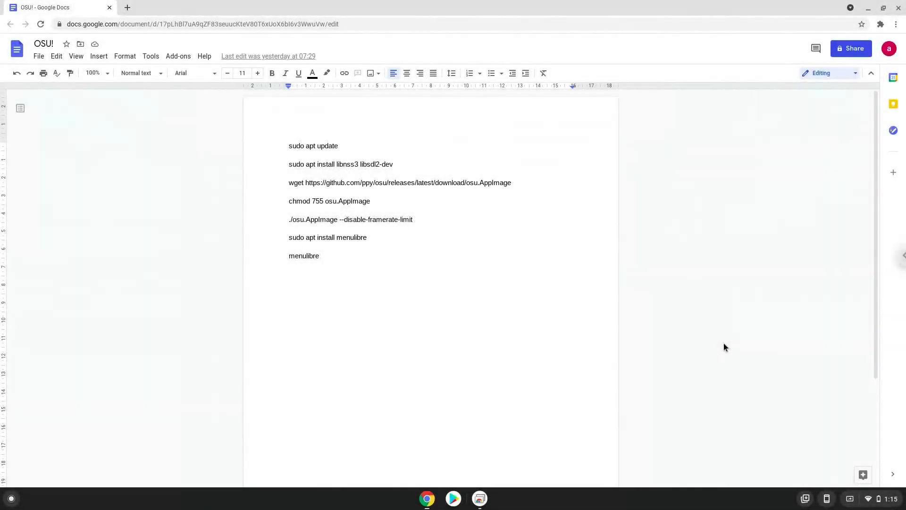
- In Settings > Advanced > Developers, turn on the Linux development environment
{"action": "key", "text": "enter"}
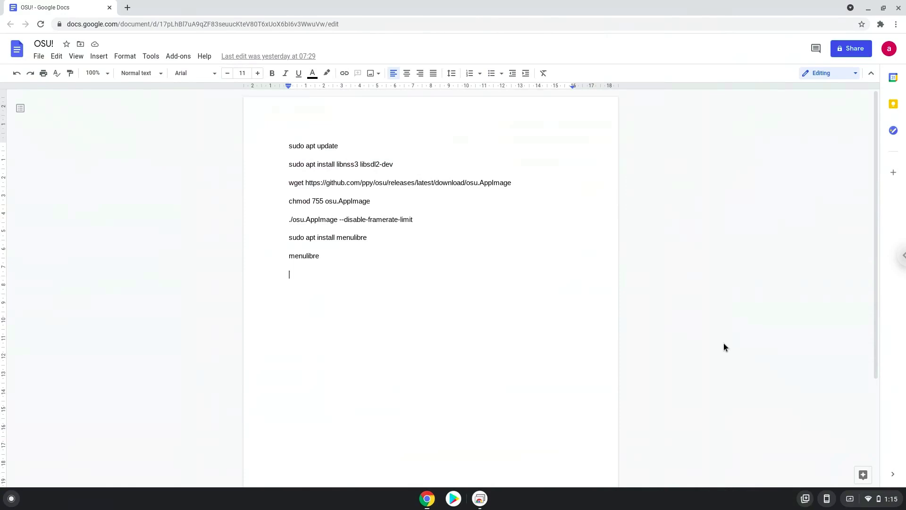
{"action": "mouse_move", "coordinate": [798, 424]}
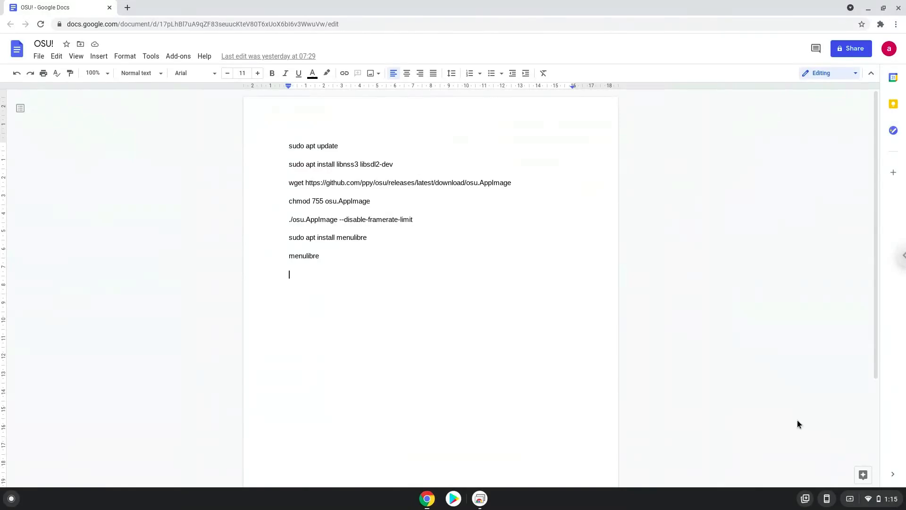
{"action": "left_click", "coordinate": [878, 498]}
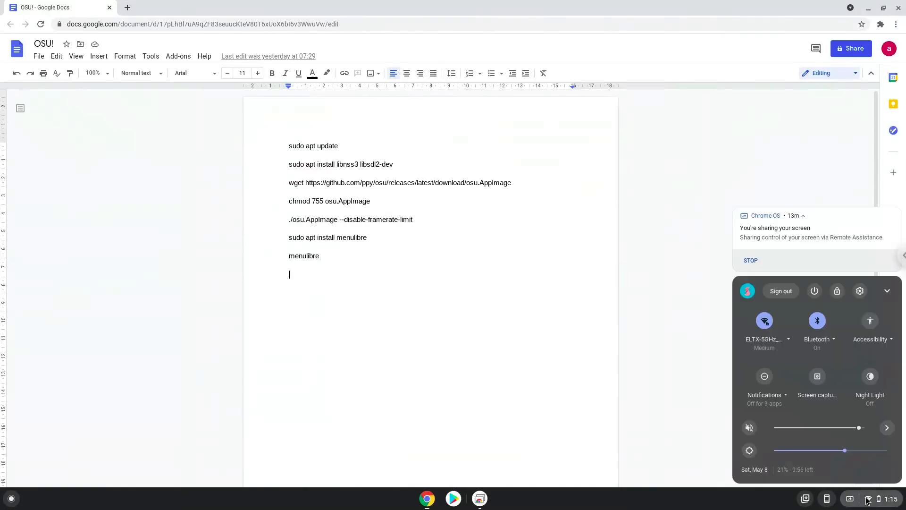
{"action": "mouse_move", "coordinate": [860, 290]}
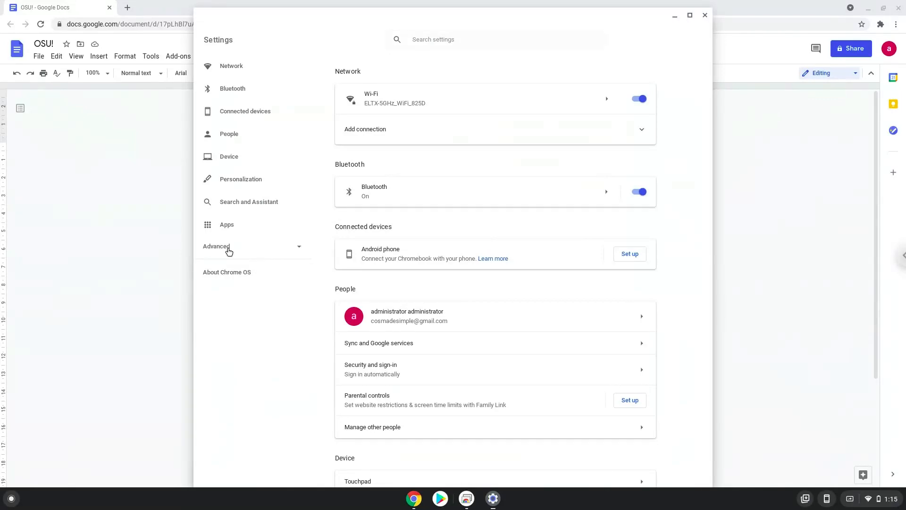
{"action": "left_click", "coordinate": [216, 246]}
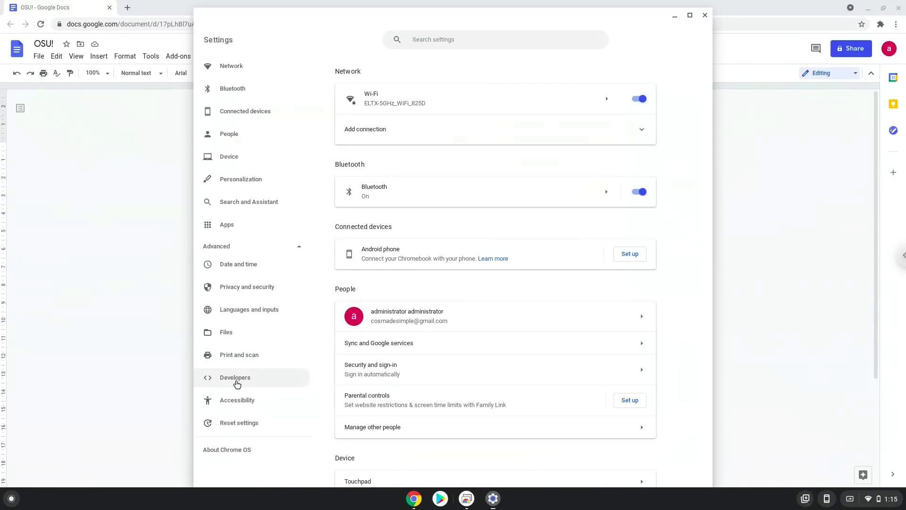
{"action": "left_click", "coordinate": [234, 377]}
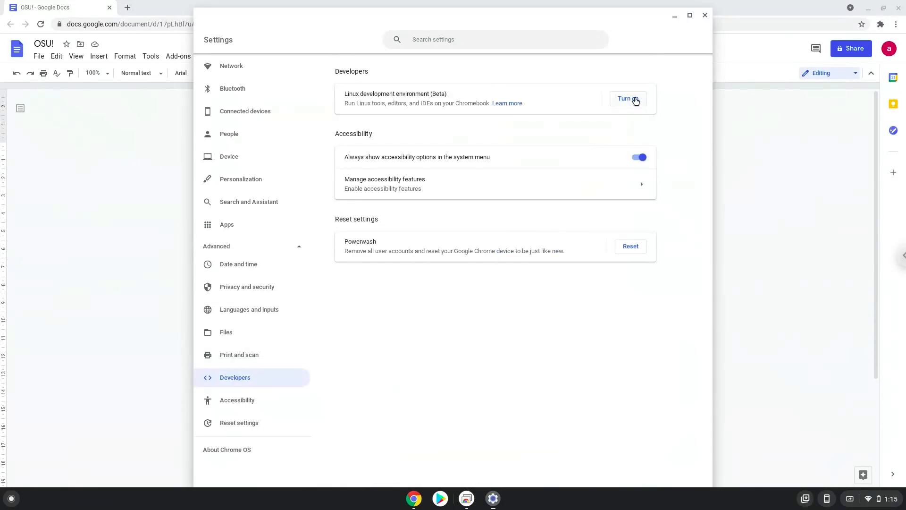
{"action": "left_click", "coordinate": [628, 98]}
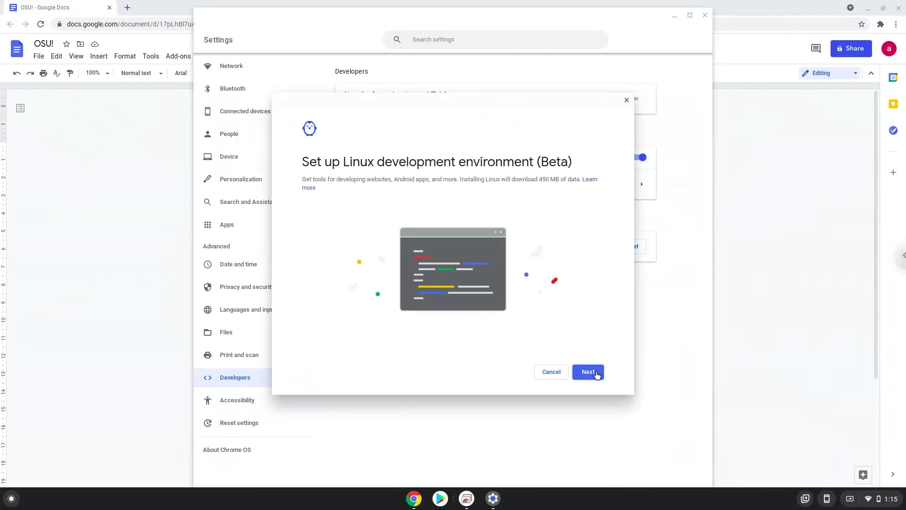
- Install the Linux environment and close the terminal window it opens
{"action": "left_click", "coordinate": [587, 372]}
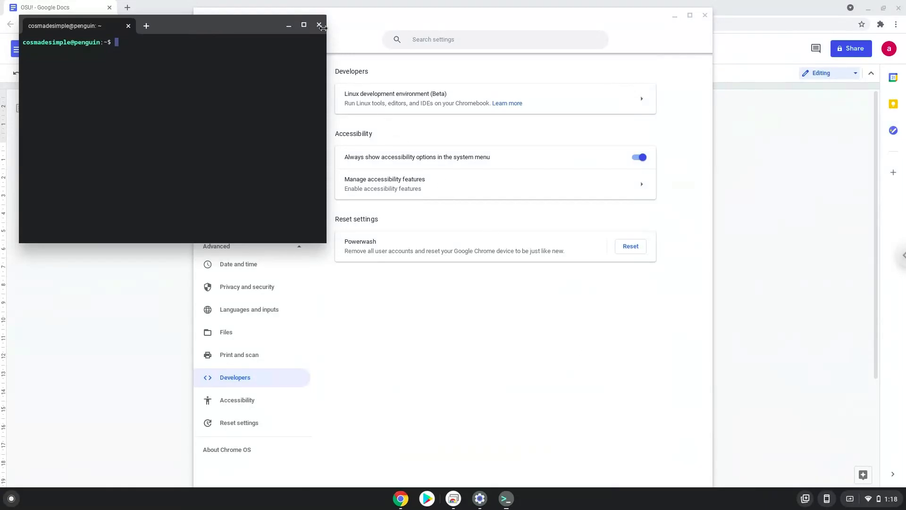
{"action": "left_click", "coordinate": [319, 26]}
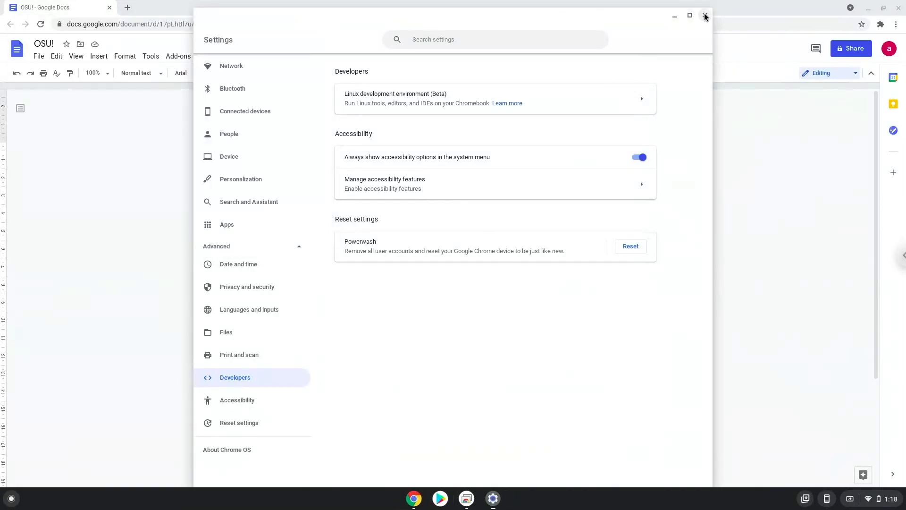
- Close Settings, copy 'sudo apt update' from Docs, and search the launcher for 'terminal'
{"action": "left_click", "coordinate": [704, 15]}
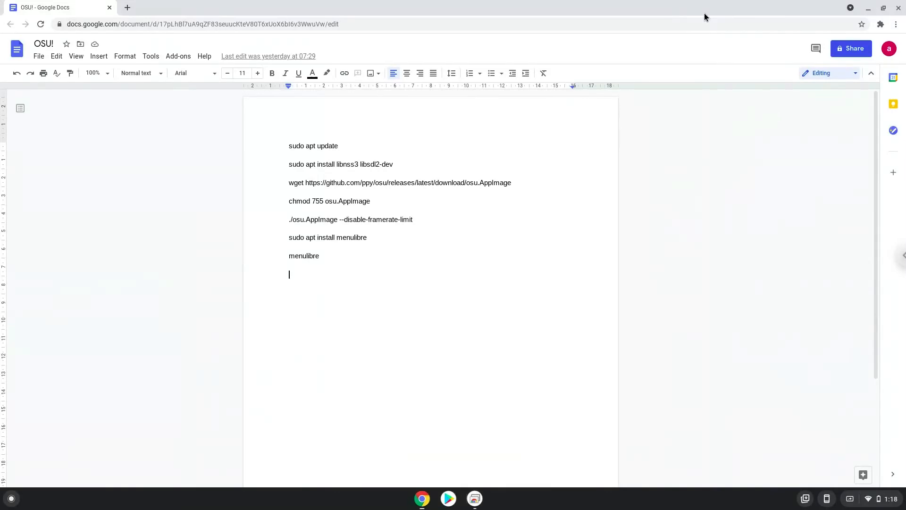
{"action": "mouse_move", "coordinate": [332, 144]}
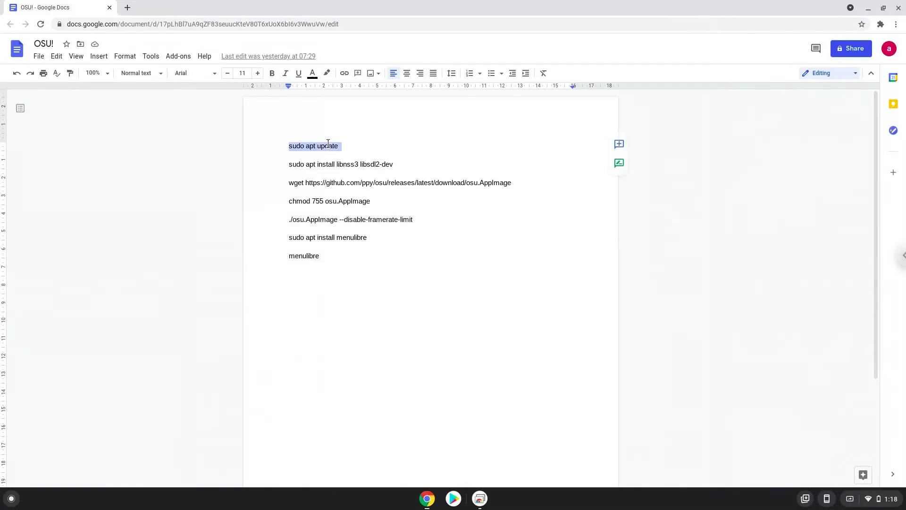
{"action": "right_click", "coordinate": [313, 146]}
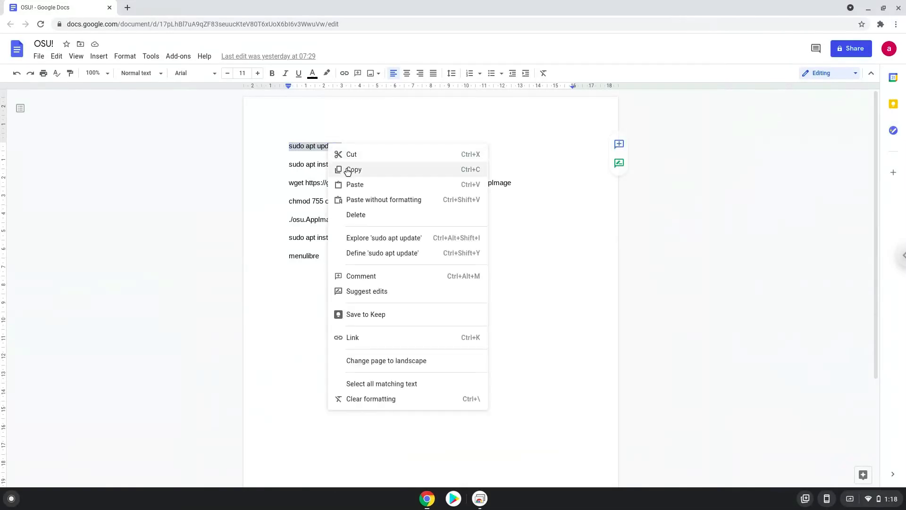
{"action": "left_click", "coordinate": [353, 170]}
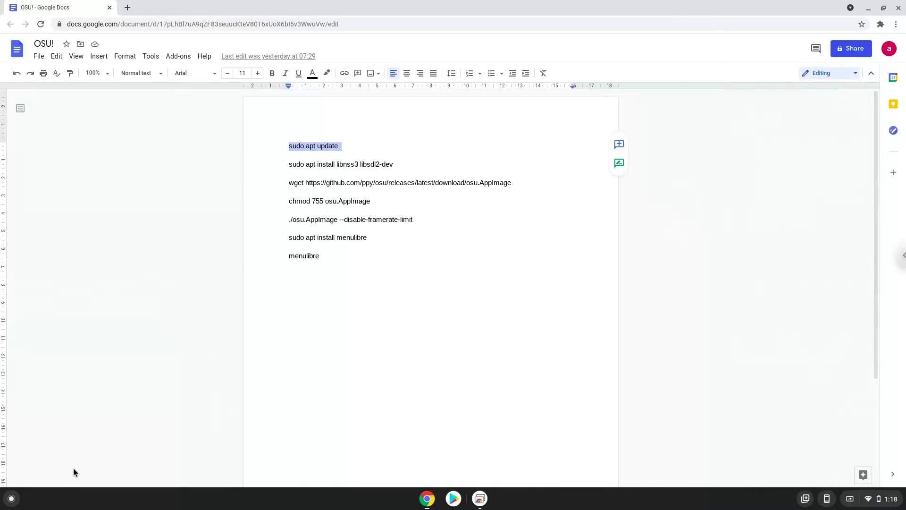
{"action": "left_click", "coordinate": [11, 498]}
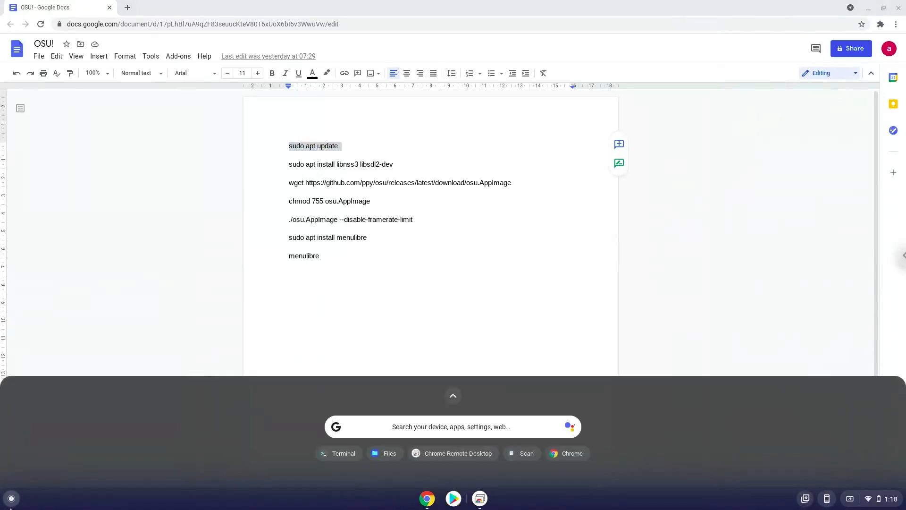
{"action": "type", "text": "terminal"}
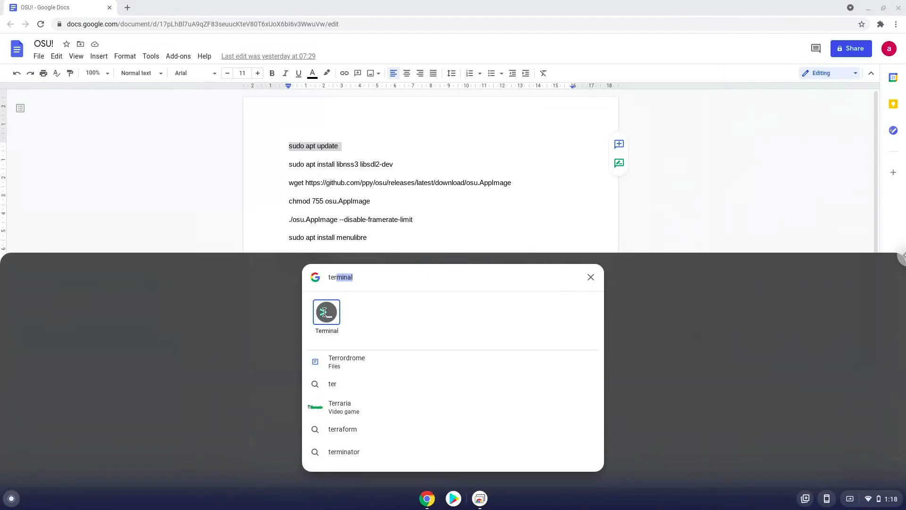
- Launch the Terminal app from the search results
{"action": "left_click", "coordinate": [326, 311]}
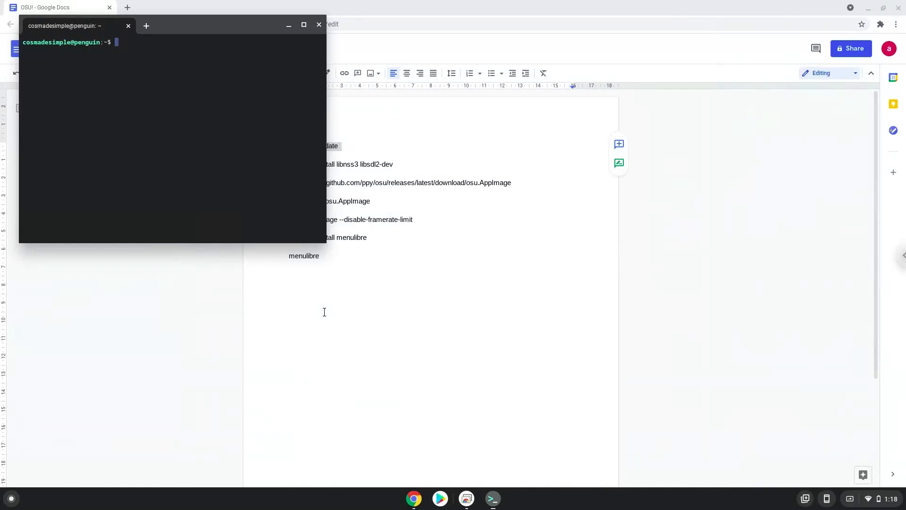
{"action": "mouse_move", "coordinate": [203, 30]}
{"action": "type", "text": "sudo apt update"}
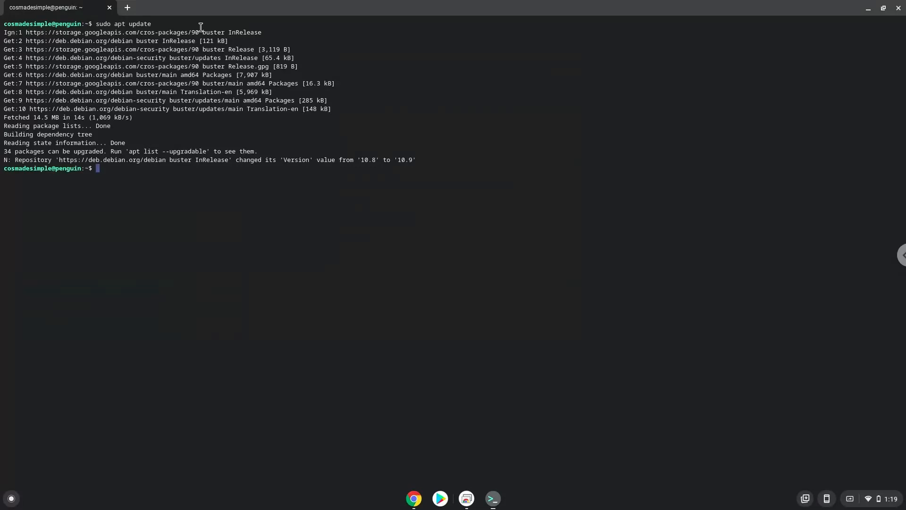
{"action": "mouse_move", "coordinate": [312, 317]}
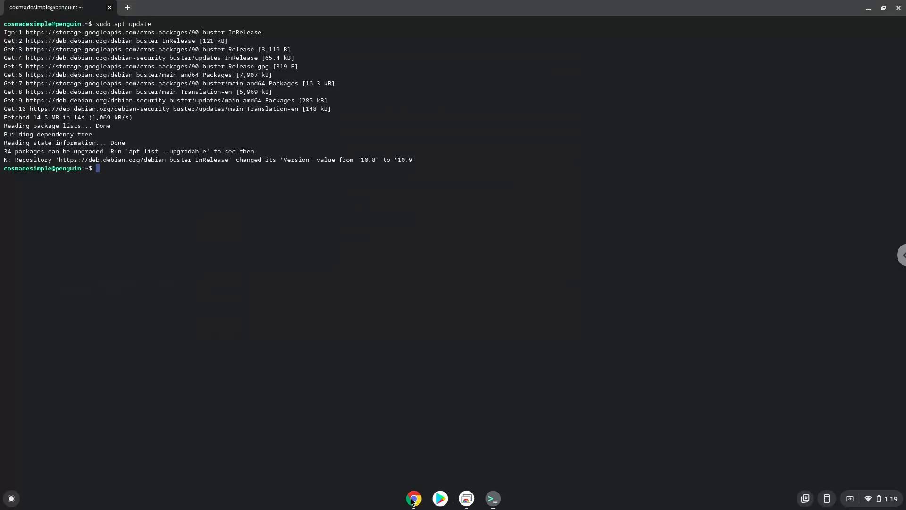
- Copy and run 'sudo apt install libnss3 libsdl2-dev' in the terminal
{"action": "left_click", "coordinate": [414, 498]}
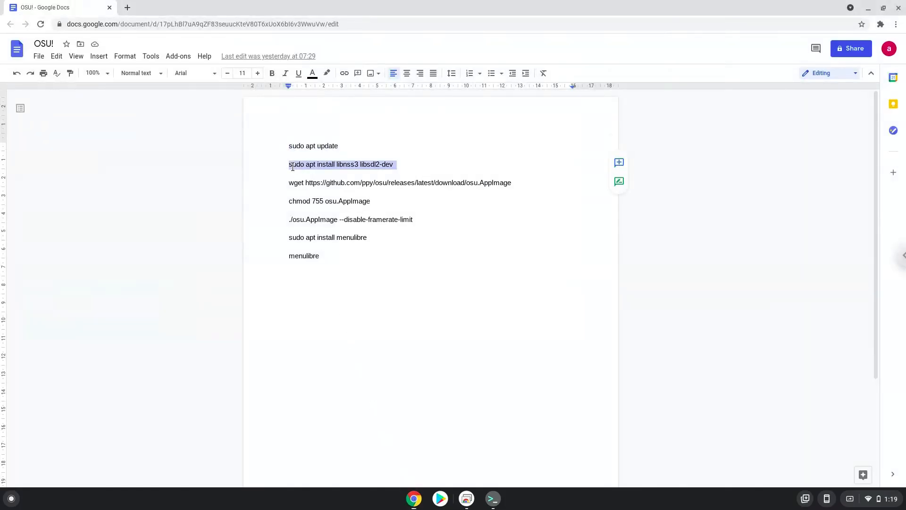
{"action": "right_click", "coordinate": [340, 164]}
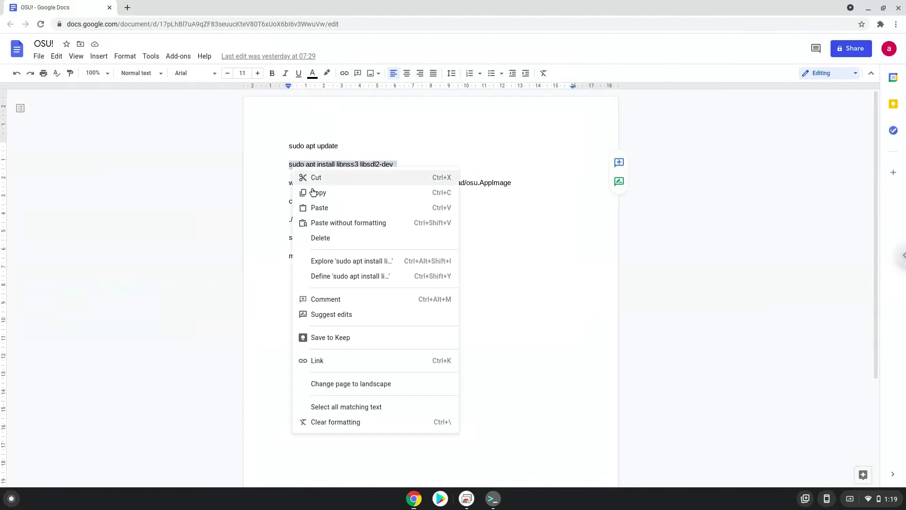
{"action": "left_click", "coordinate": [430, 367]}
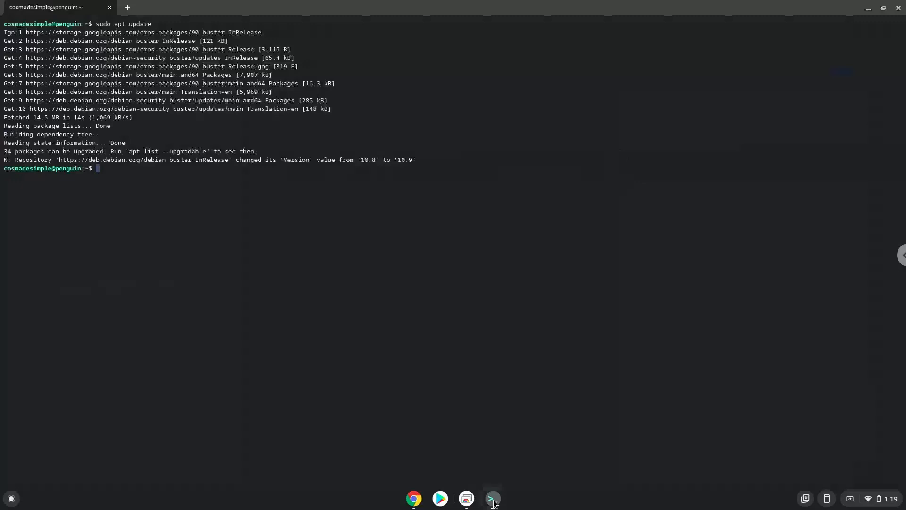
{"action": "type", "text": "sudo apt install libnss3 libsdl2-dev"}
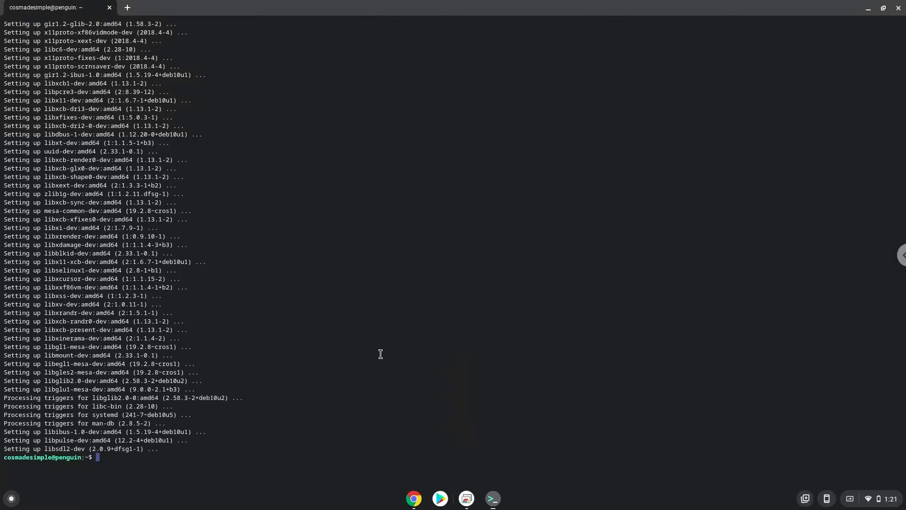
{"action": "mouse_move", "coordinate": [414, 499]}
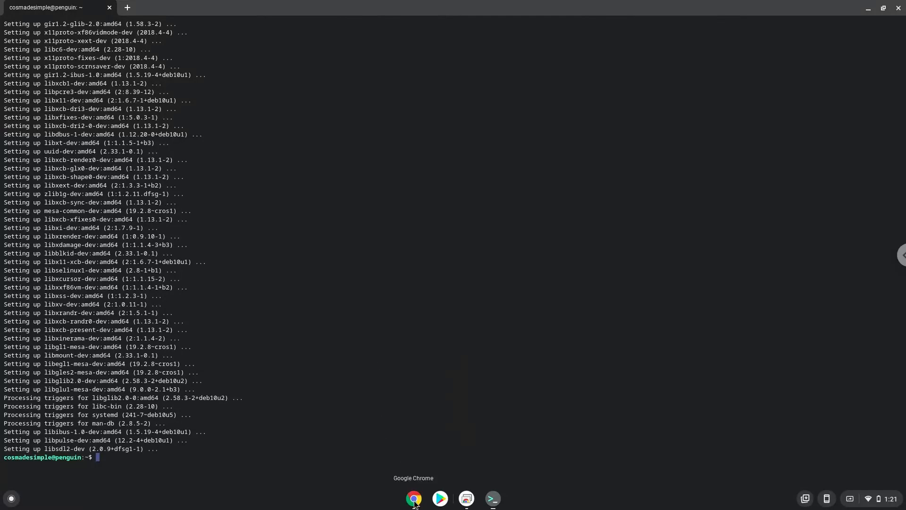
- Copy the wget osu.AppImage download line from Docs and switch to the terminal
{"action": "left_click", "coordinate": [413, 497]}
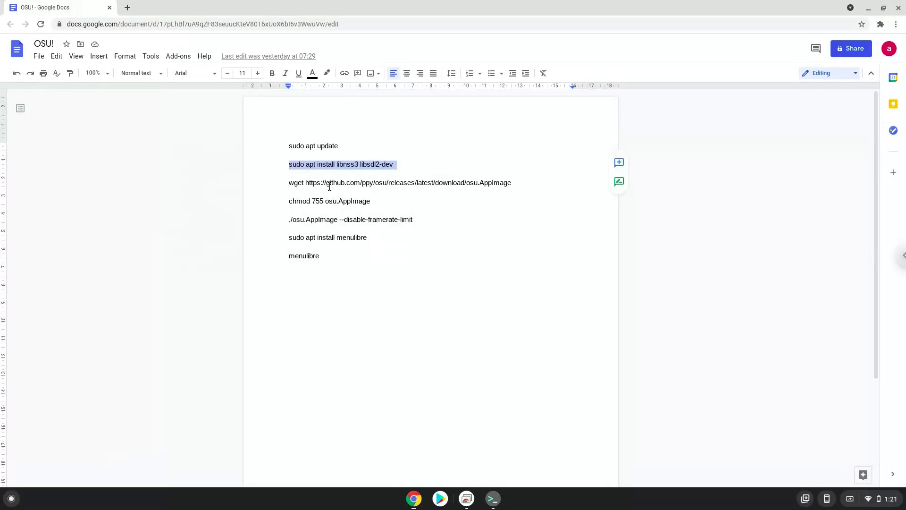
{"action": "left_click", "coordinate": [398, 182]}
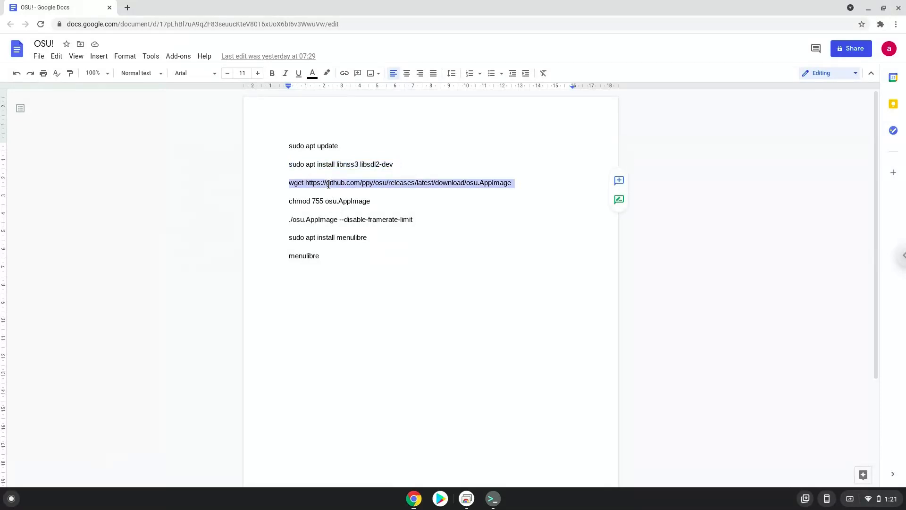
{"action": "right_click", "coordinate": [400, 183]}
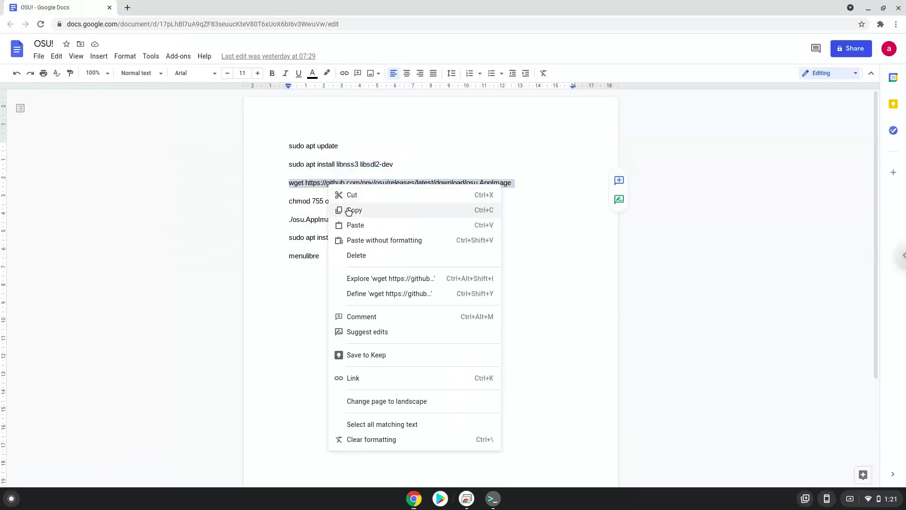
{"action": "left_click", "coordinate": [352, 209]}
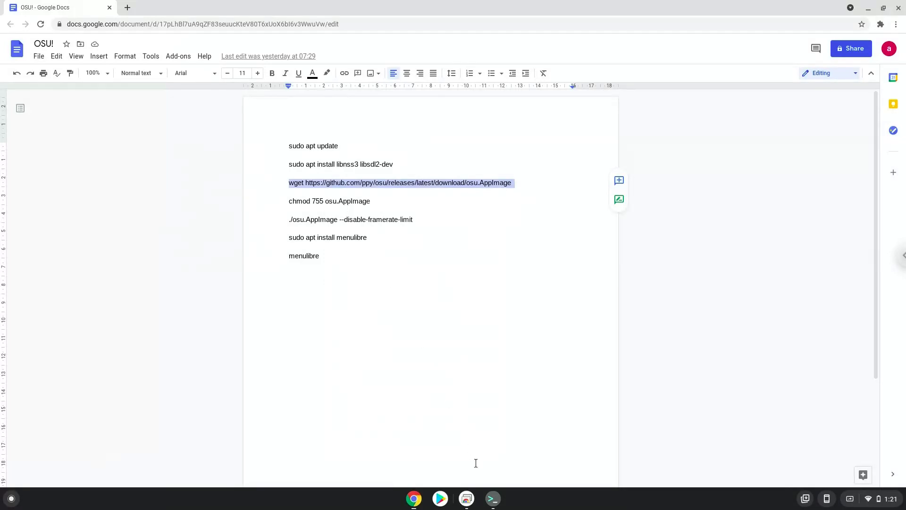
{"action": "left_click", "coordinate": [492, 499]}
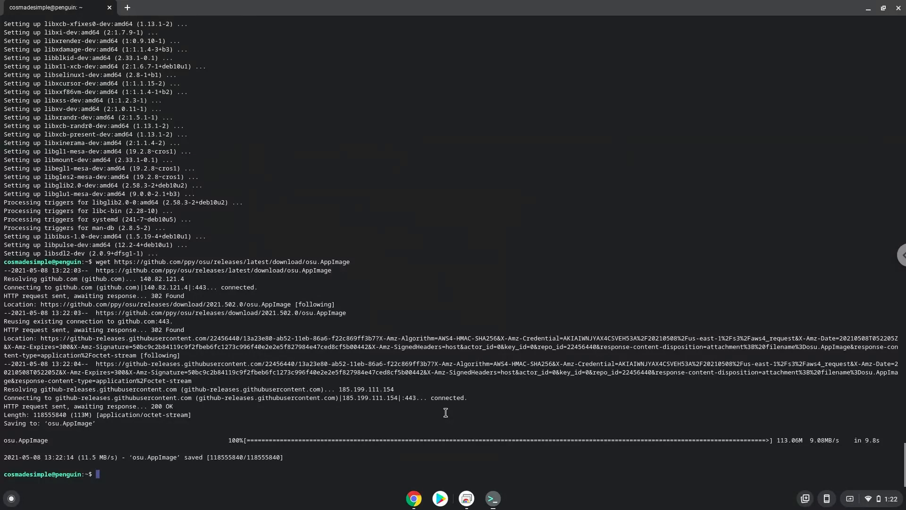
{"action": "mouse_move", "coordinate": [415, 498]}
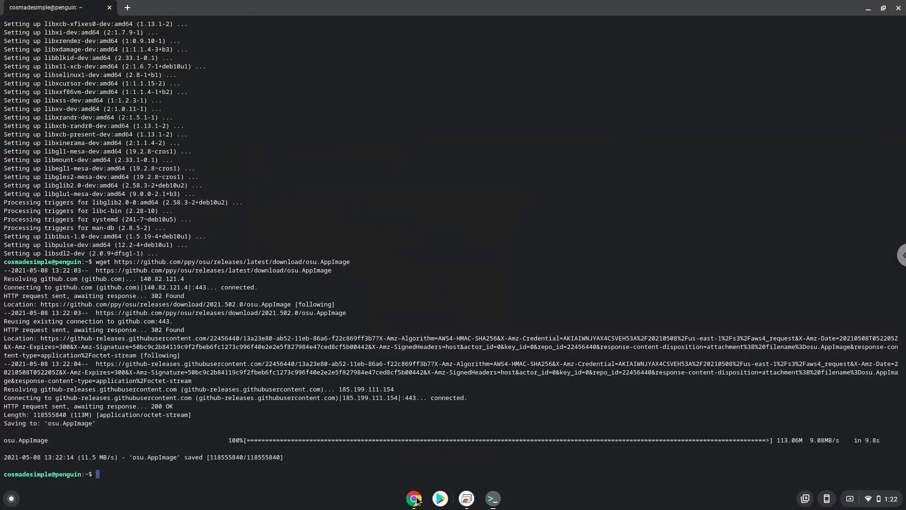
- Copy and enter 'chmod 755 osu.AppImage' in the terminal
{"action": "left_click", "coordinate": [413, 498]}
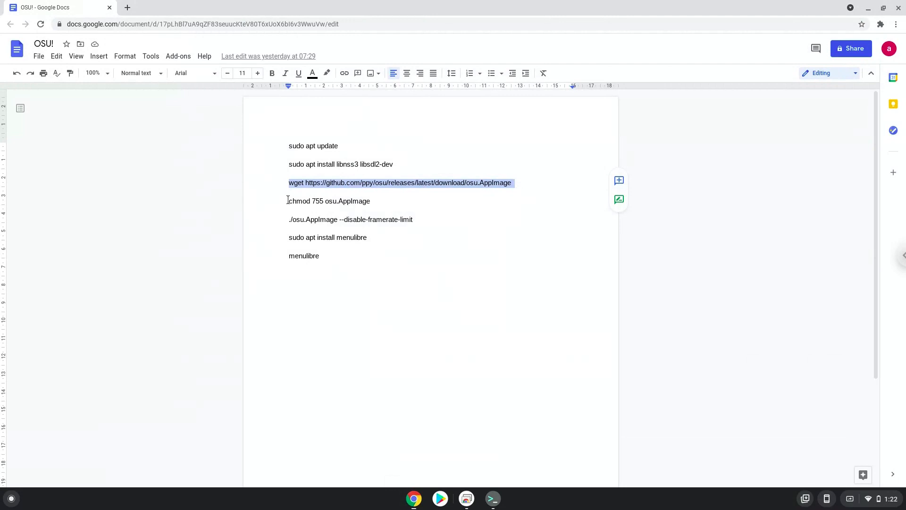
{"action": "right_click", "coordinate": [330, 201]}
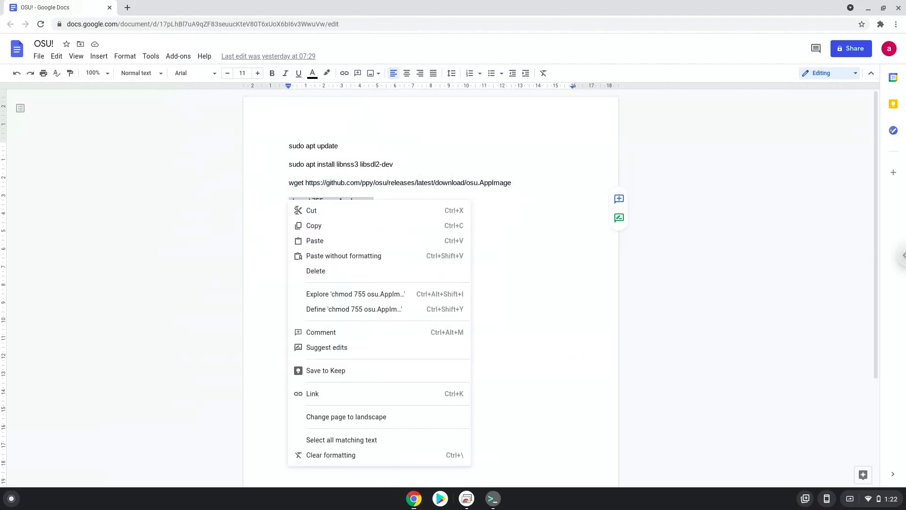
{"action": "left_click", "coordinate": [439, 409]}
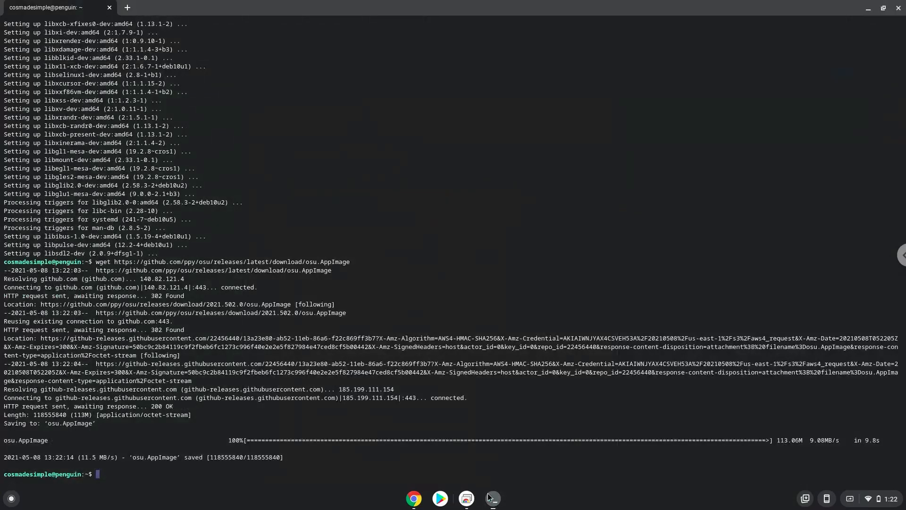
{"action": "type", "text": "chmod 755 osu.AppImage"}
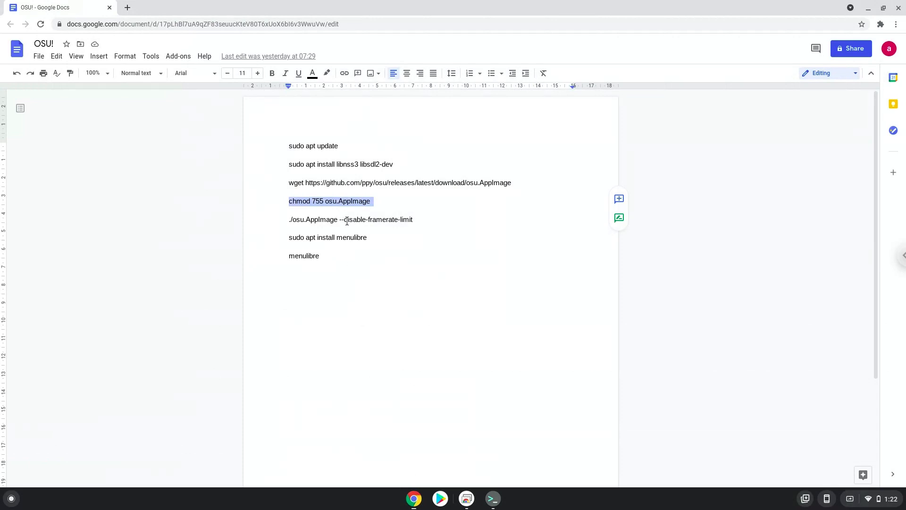
- Run './osu.AppImage --disable-framerate-limit' and click the osu! logo for the main menu
{"action": "right_click", "coordinate": [350, 219]}
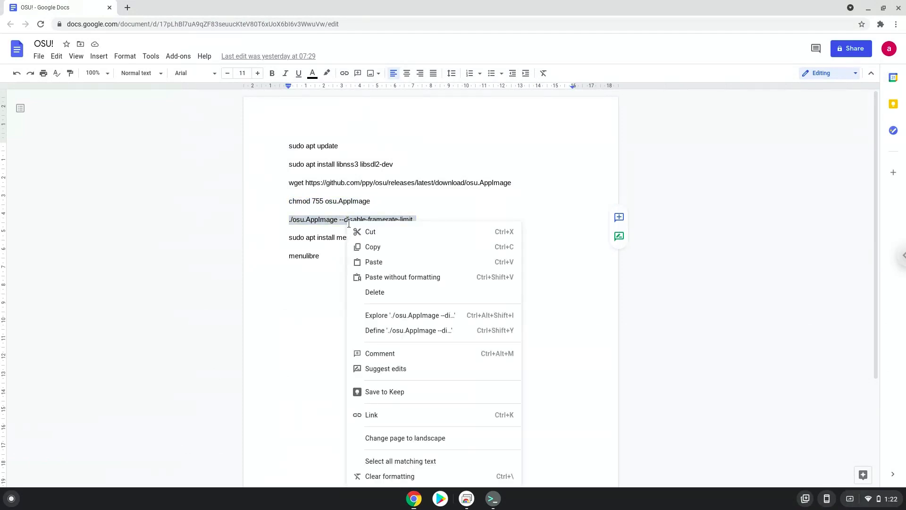
{"action": "left_click", "coordinate": [450, 398]}
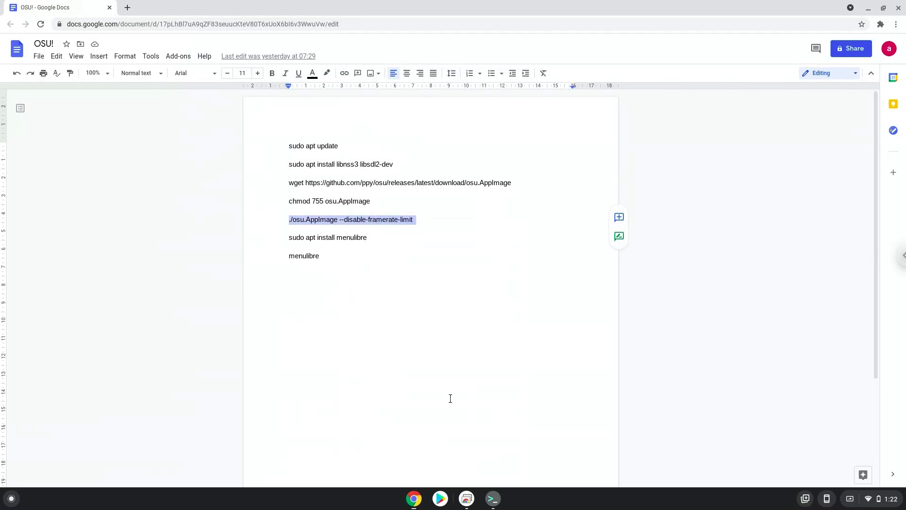
{"action": "left_click", "coordinate": [492, 498]}
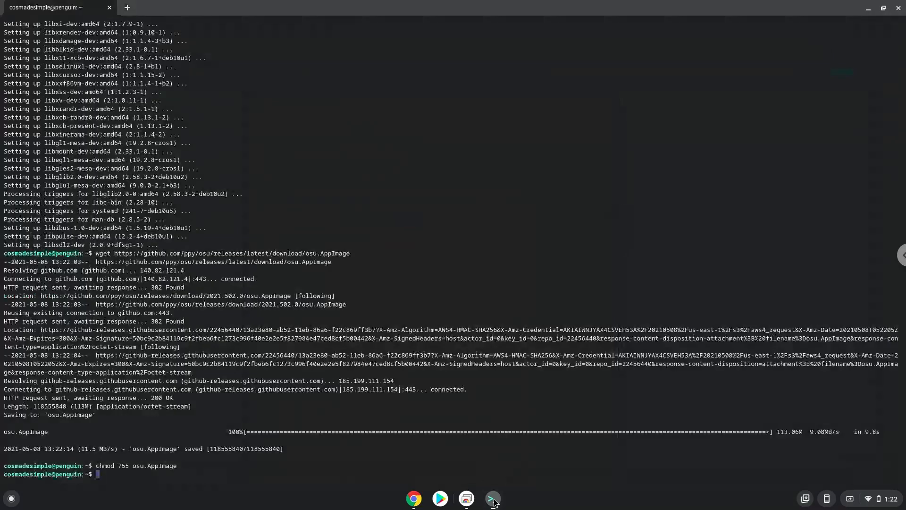
{"action": "type", "text": "./osu.AppImage --disable-framerate-limit"}
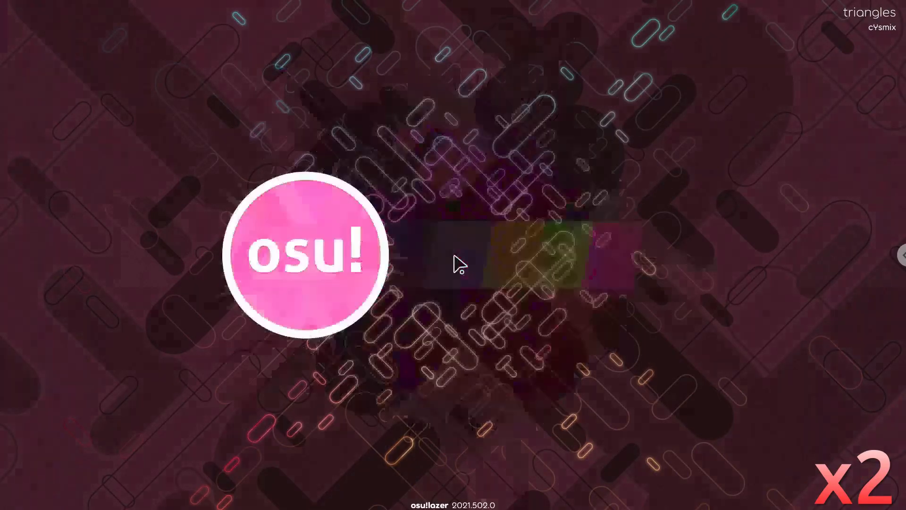
{"action": "left_click", "coordinate": [311, 256]}
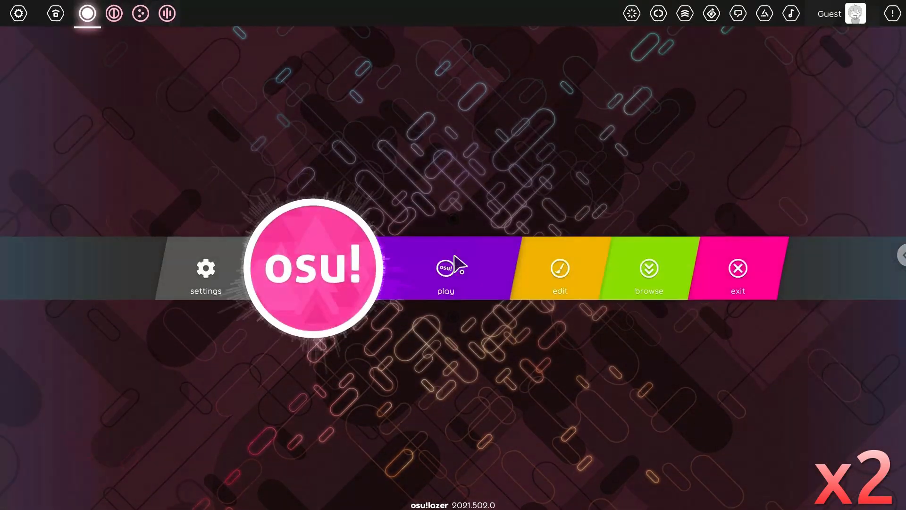
- Open Play > Solo song select, then close osu!lazer
{"action": "left_click", "coordinate": [445, 269]}
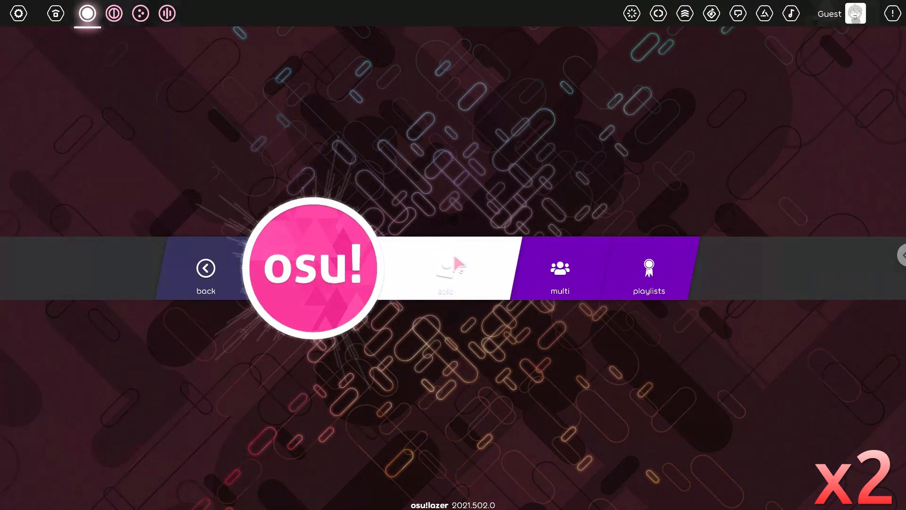
{"action": "left_click", "coordinate": [444, 268]}
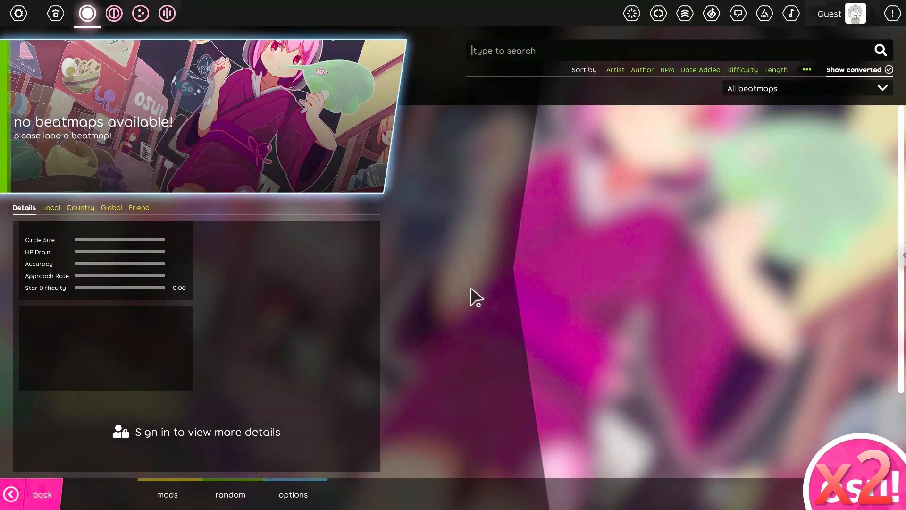
{"action": "left_click", "coordinate": [86, 13]}
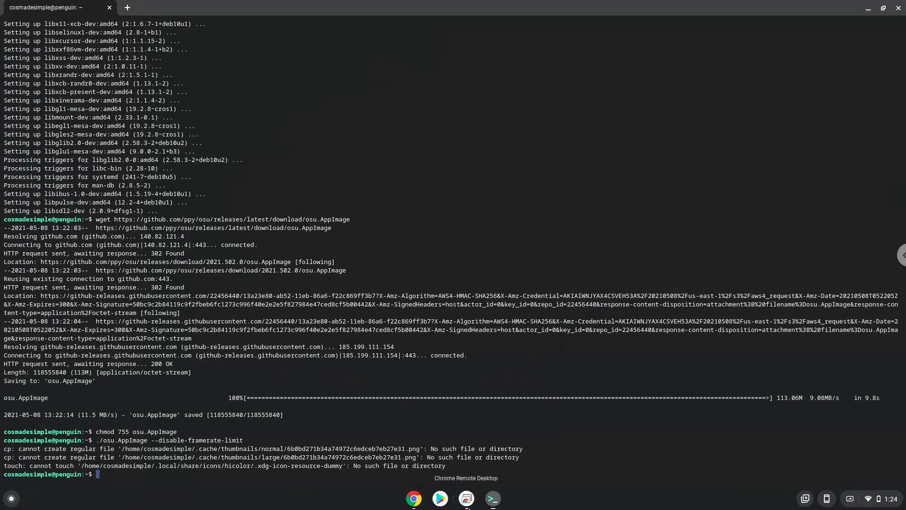
- Copy the 'sudo apt install menulibre' line from the Docs notes
{"action": "left_click", "coordinate": [414, 499]}
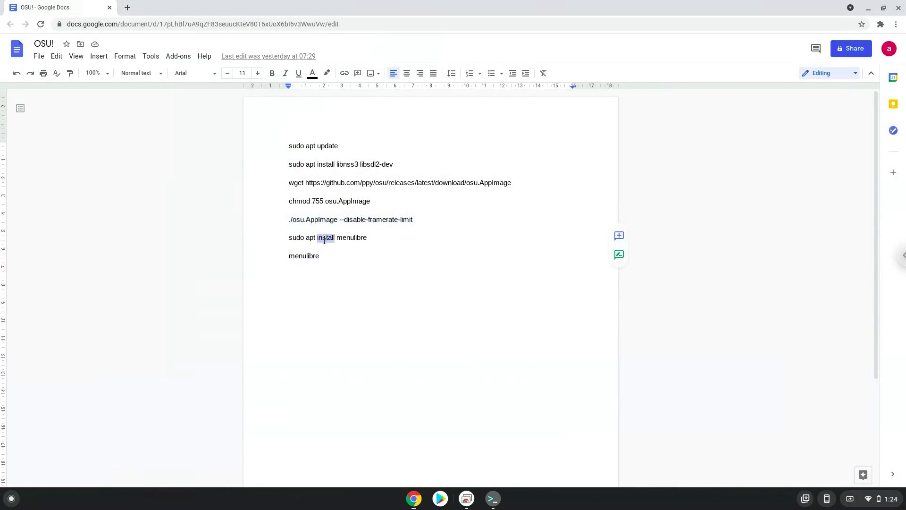
{"action": "right_click", "coordinate": [324, 237]}
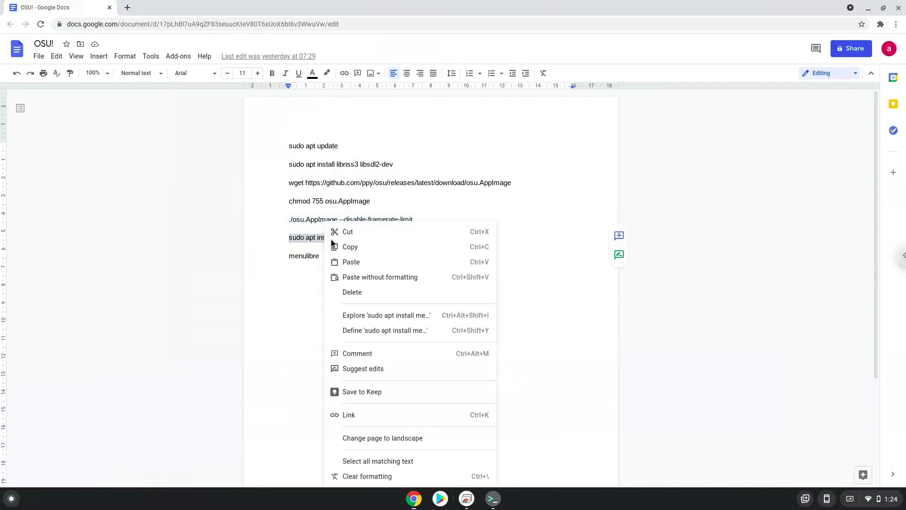
{"action": "left_click", "coordinate": [458, 478]}
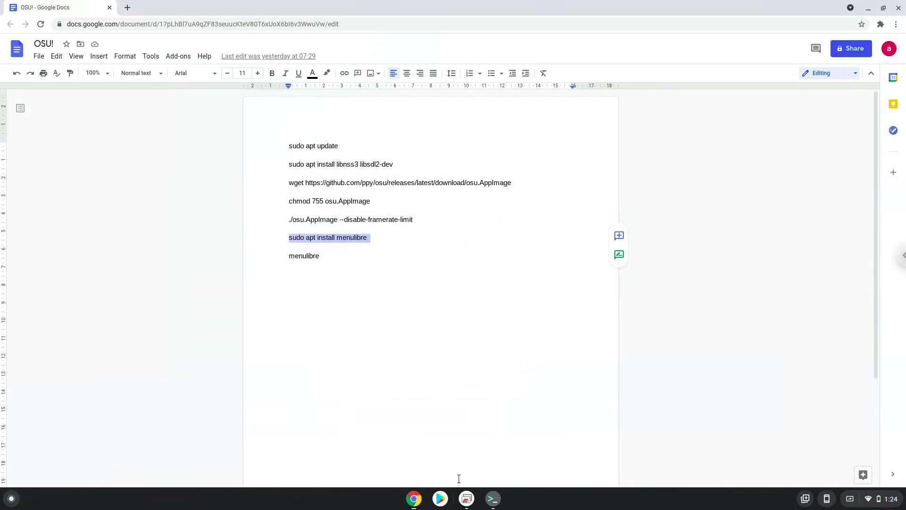
{"action": "mouse_move", "coordinate": [491, 497]}
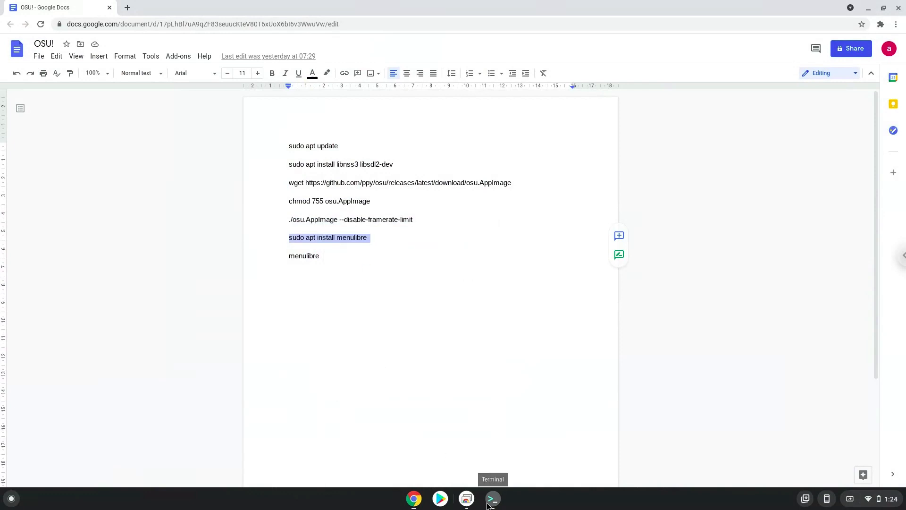
- Run the pasted MenuLibre install command in the terminal, confirming with y
{"action": "left_click", "coordinate": [491, 498]}
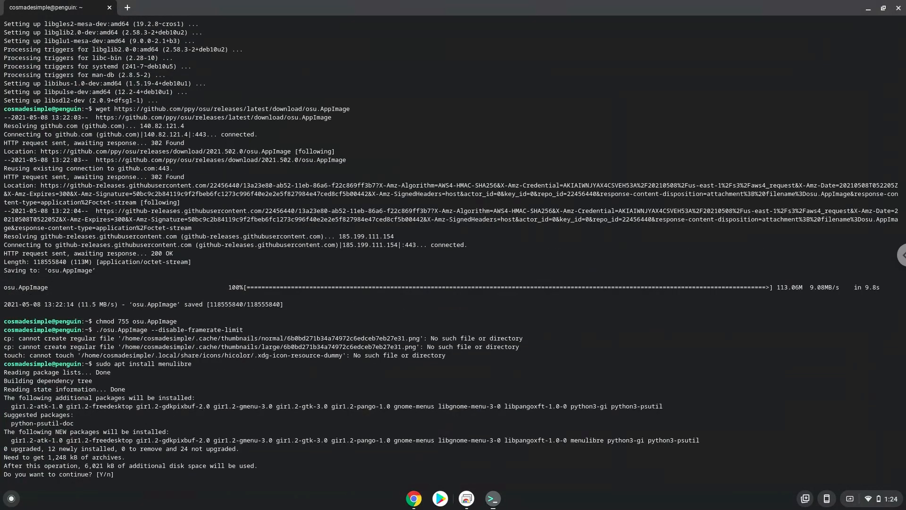
{"action": "type", "text": "y"}
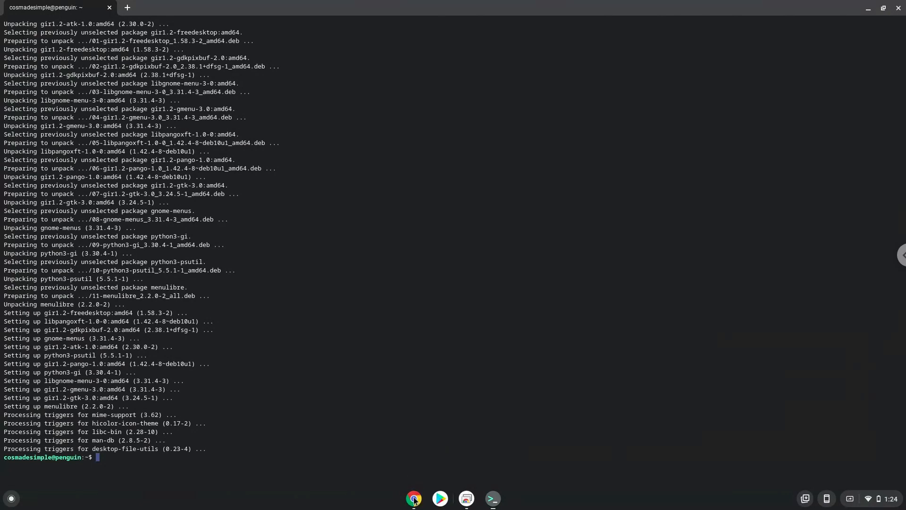
- Select the word 'menulibre' in the Google Docs command notes and copy it
{"action": "left_click", "coordinate": [414, 498]}
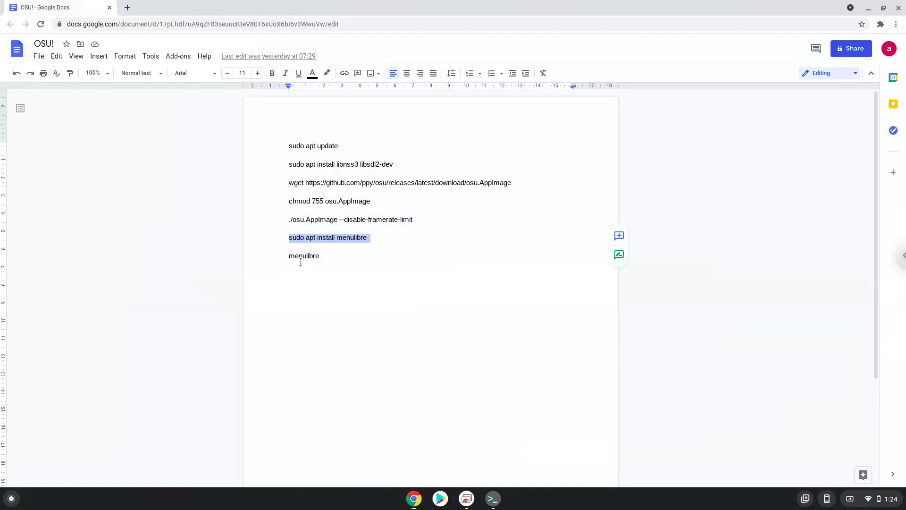
{"action": "double_click", "coordinate": [303, 256]}
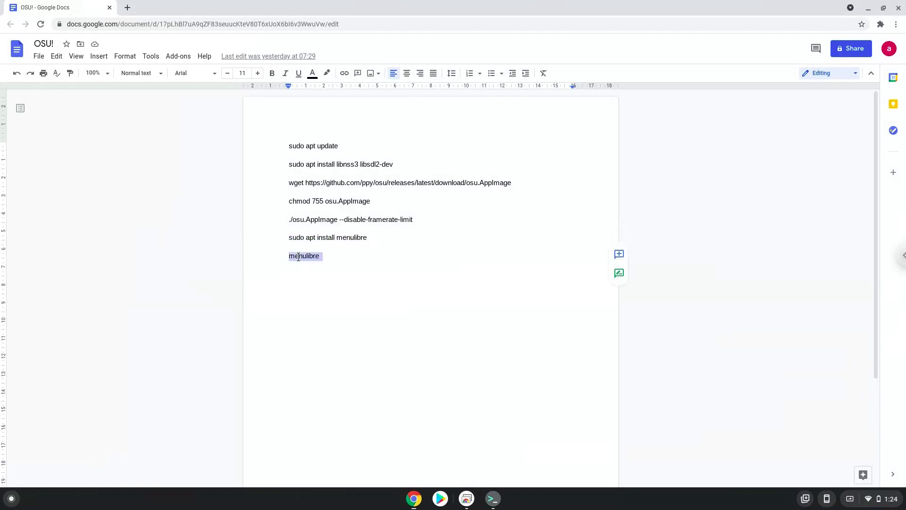
{"action": "right_click", "coordinate": [305, 255]}
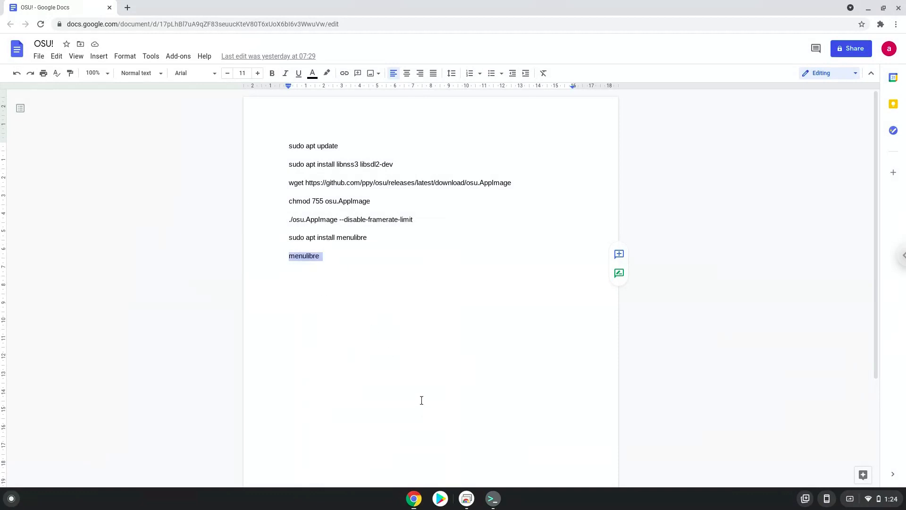
{"action": "mouse_move", "coordinate": [492, 498]}
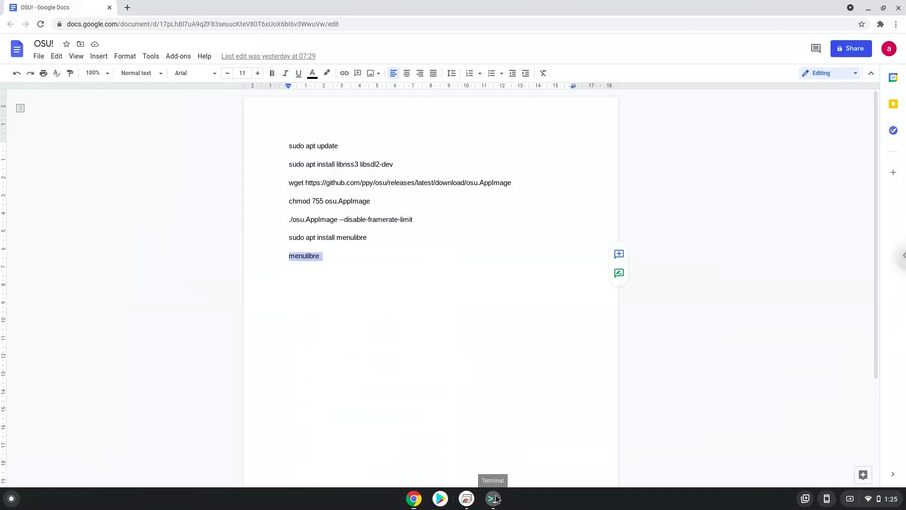
- Launch the MenuLibre menu editor by running 'menulibre' in the terminal
{"action": "left_click", "coordinate": [492, 498]}
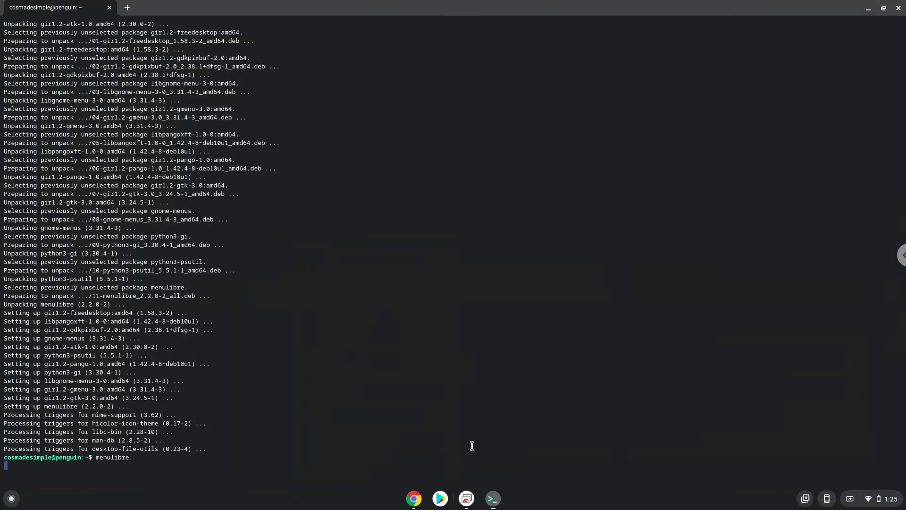
{"action": "key", "text": "Return"}
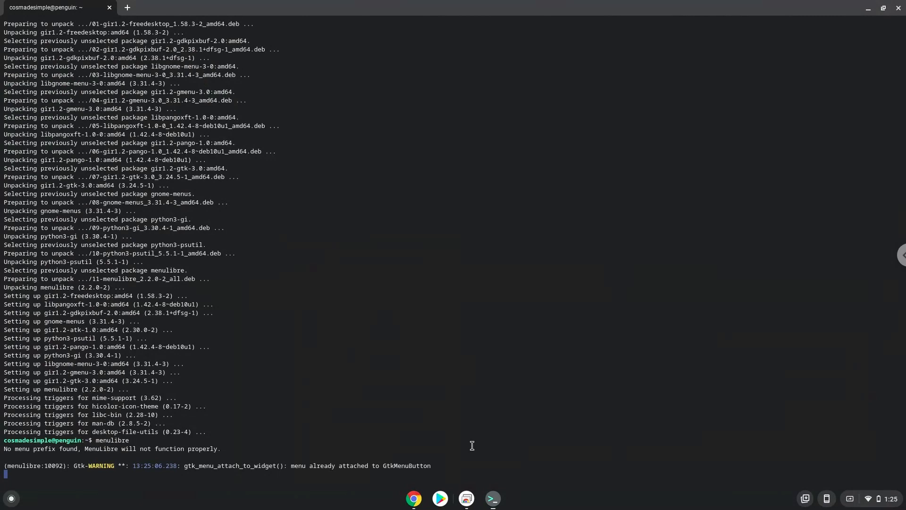
{"action": "key", "text": "Return"}
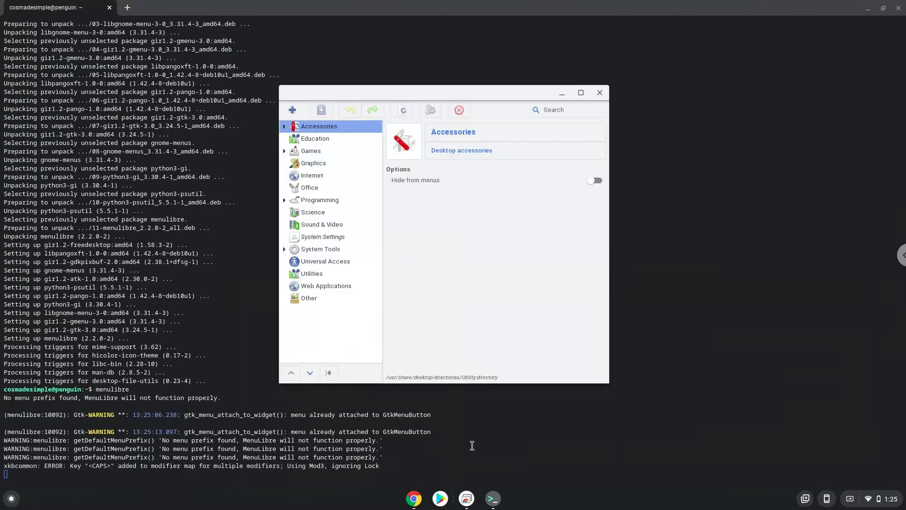
{"action": "mouse_move", "coordinate": [310, 151]}
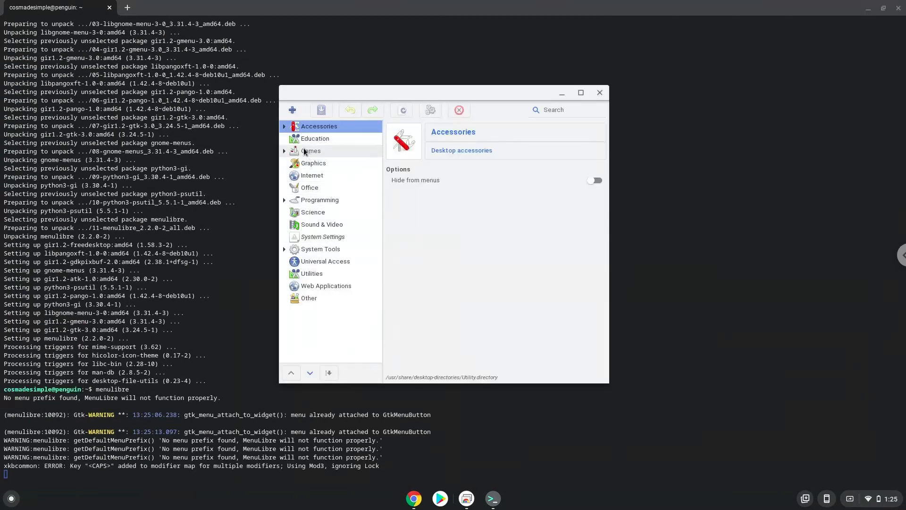
- Add a new launcher under Games and name it OSU!
{"action": "left_click", "coordinate": [311, 150]}
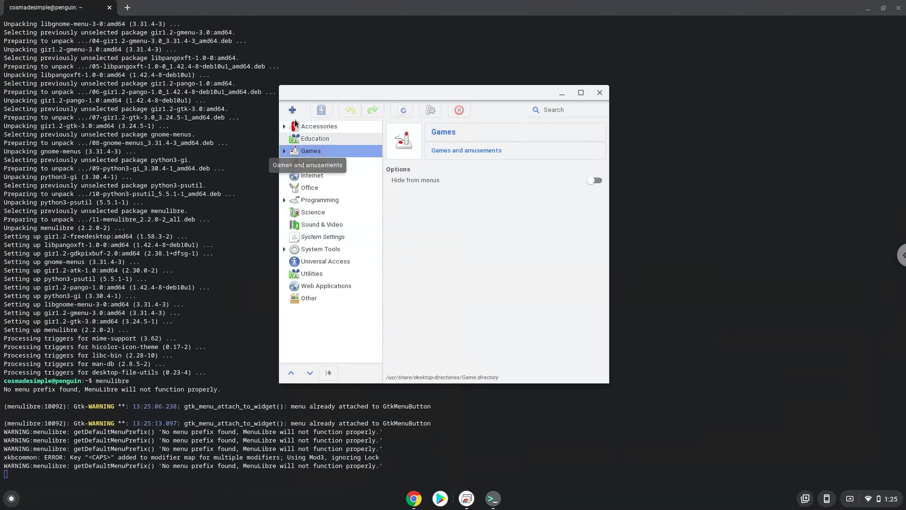
{"action": "left_click", "coordinate": [292, 110]}
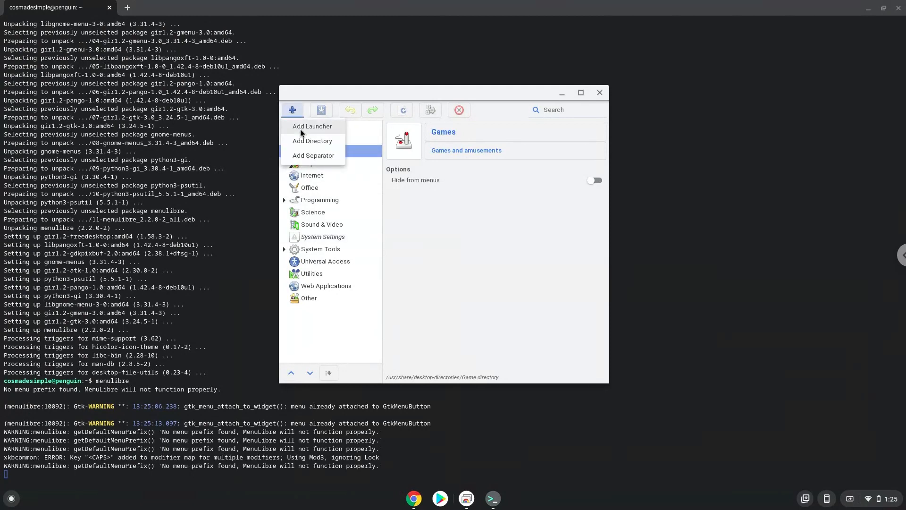
{"action": "left_click", "coordinate": [312, 126]}
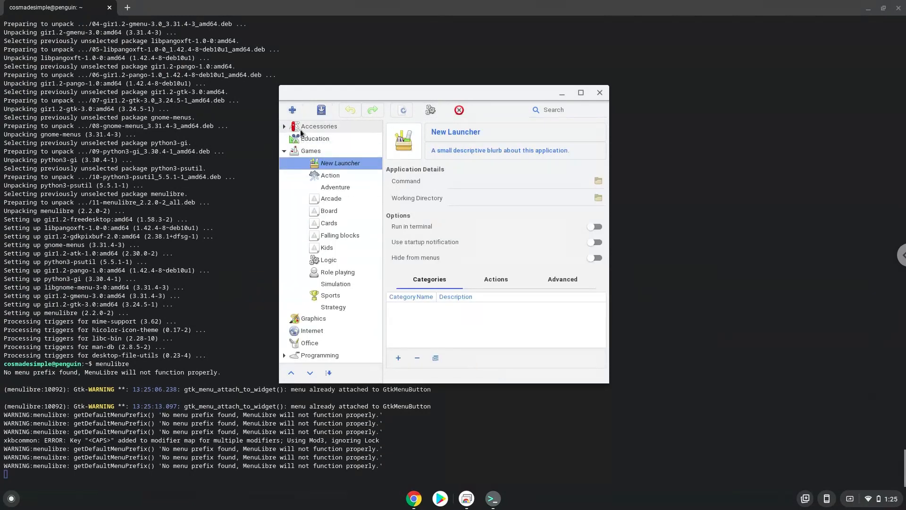
{"action": "mouse_move", "coordinate": [318, 126]}
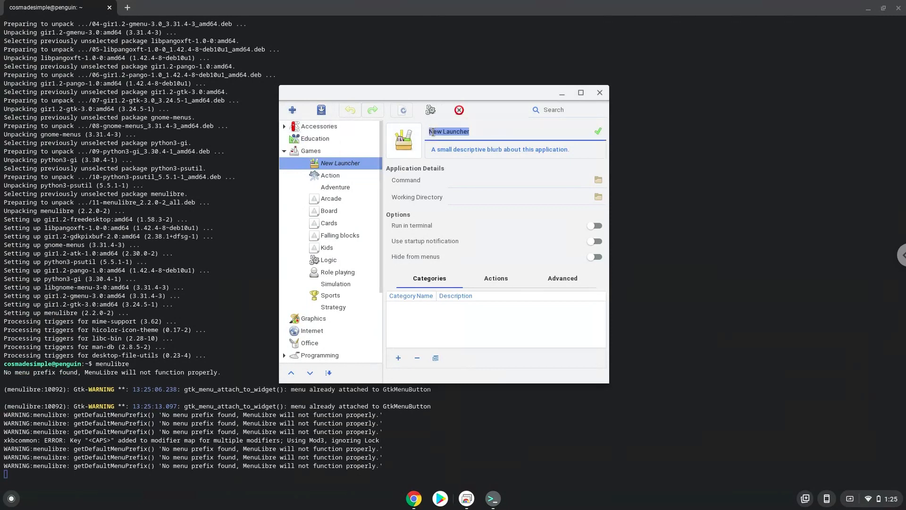
{"action": "type", "text": "OSU!"}
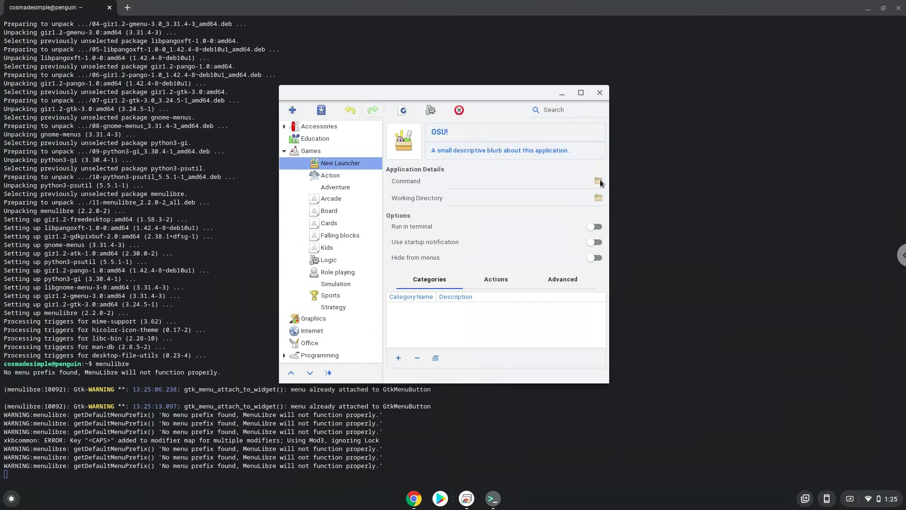
- Set the launcher command to osu.AppImage from the home folder and save
{"action": "left_click", "coordinate": [599, 181]}
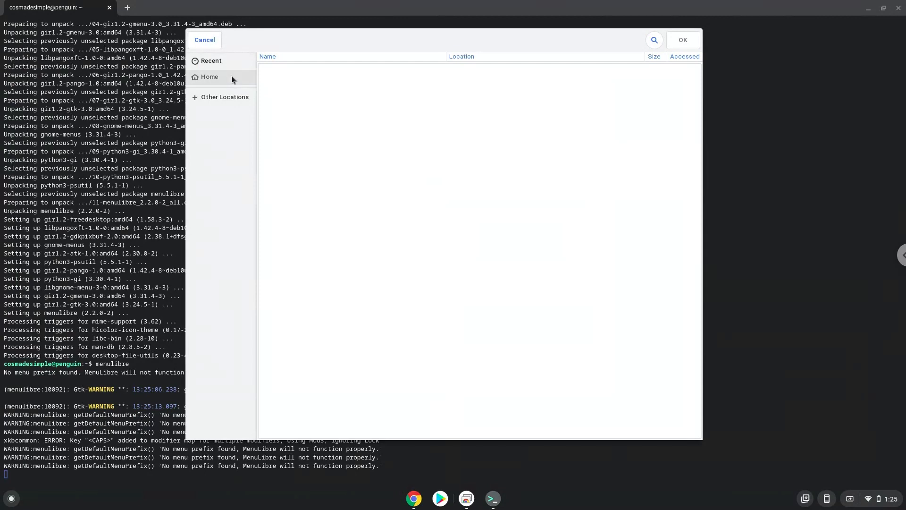
{"action": "left_click", "coordinate": [209, 76]}
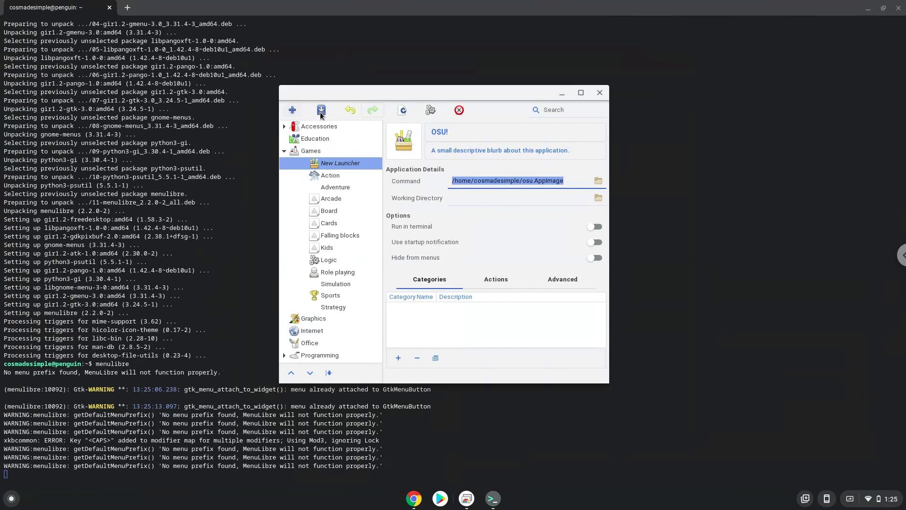
{"action": "left_click", "coordinate": [321, 110]}
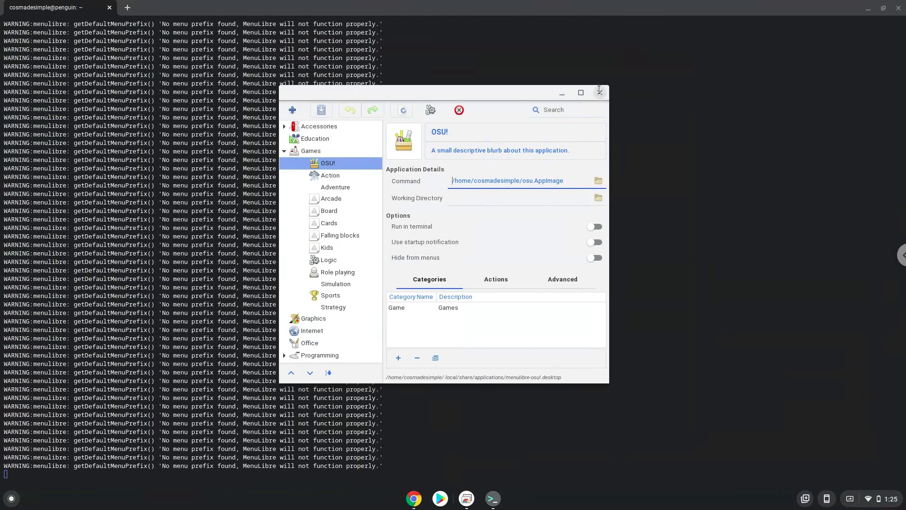
- Close MenuLibre and the Terminal window, confirming Leave
{"action": "left_click", "coordinate": [581, 92]}
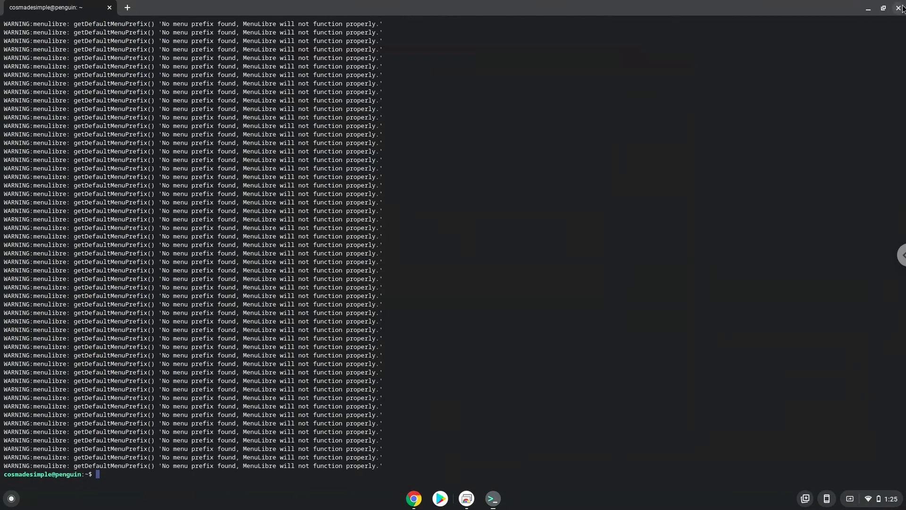
{"action": "left_click", "coordinate": [901, 8]}
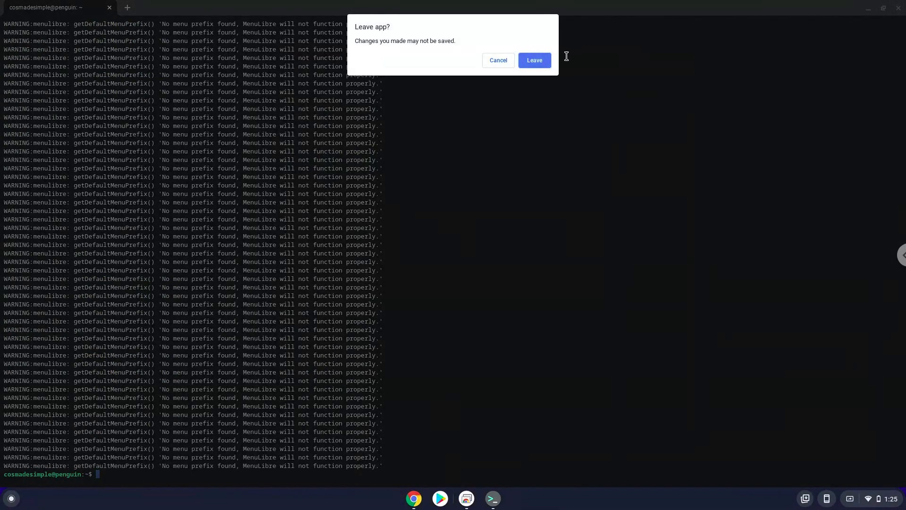
{"action": "left_click", "coordinate": [533, 59]}
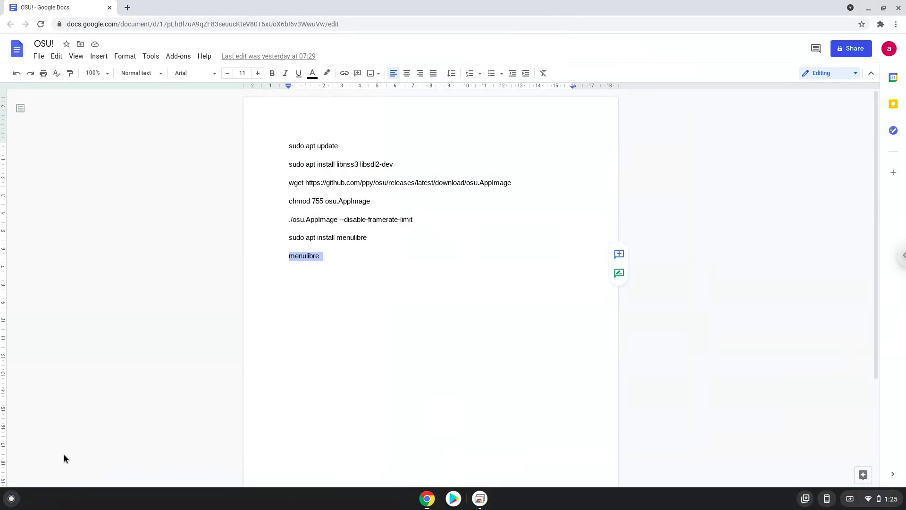
- Search the launcher for 'osu!', start the OSU! app, and close Google Docs
{"action": "left_click", "coordinate": [10, 497]}
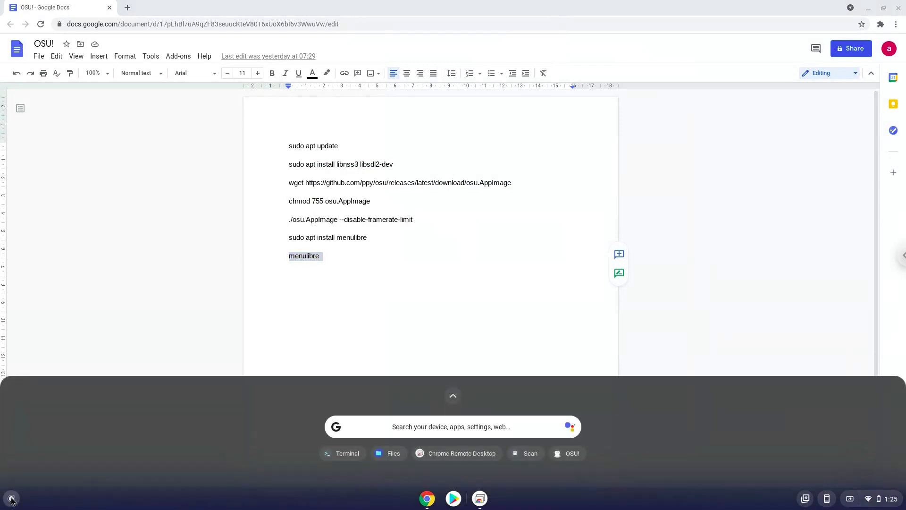
{"action": "type", "text": "osU!"}
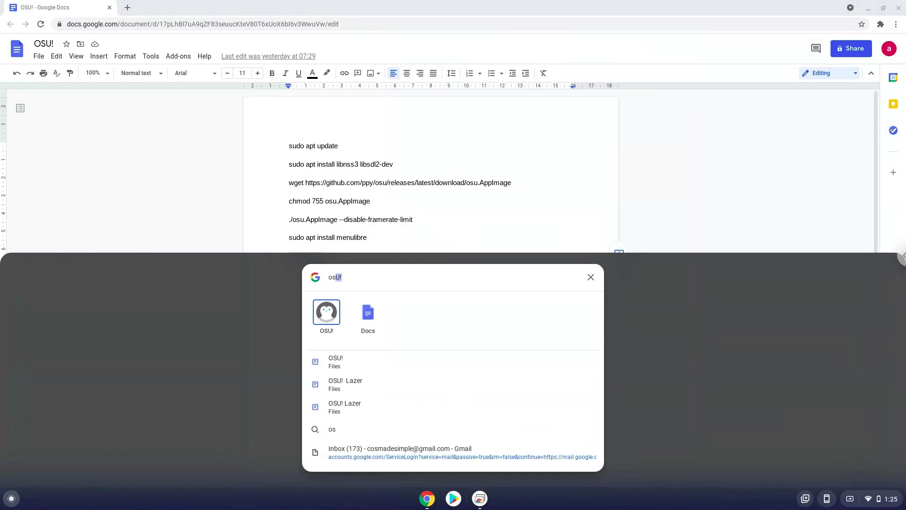
{"action": "mouse_move", "coordinate": [326, 314]}
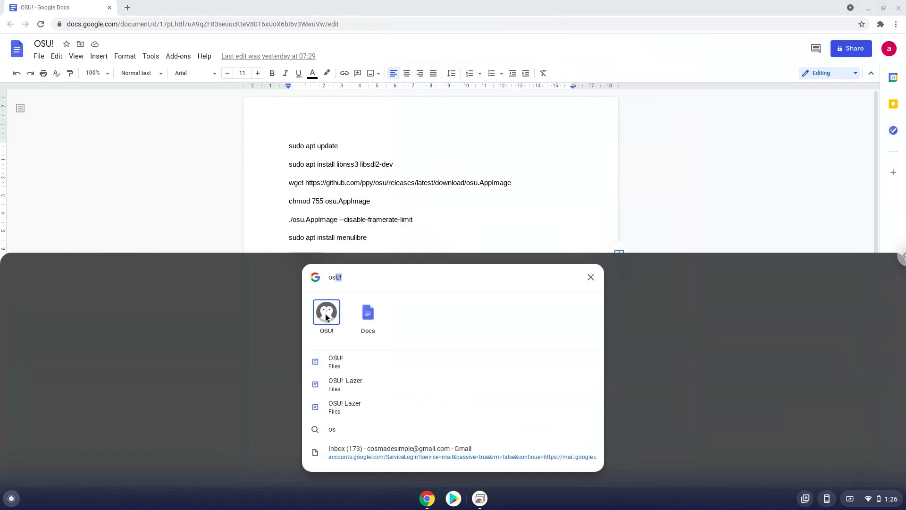
{"action": "left_click", "coordinate": [590, 277]}
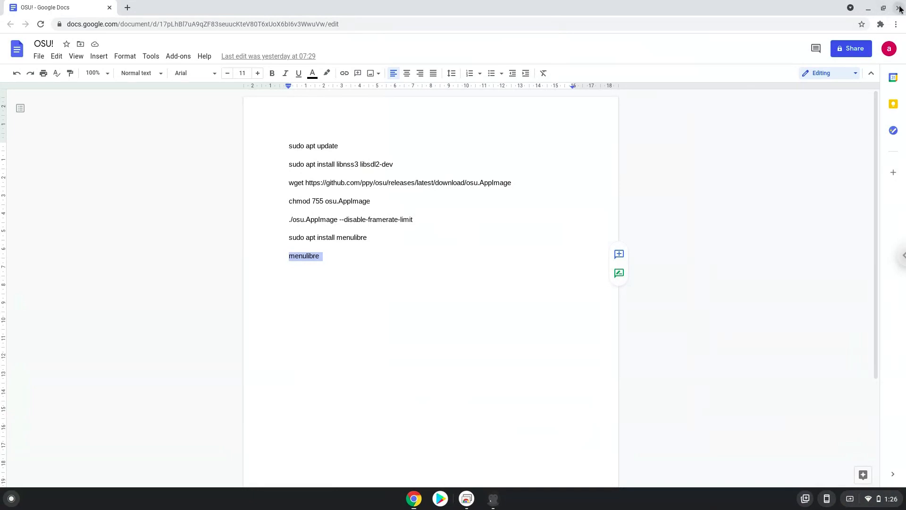
{"action": "left_click", "coordinate": [899, 9]}
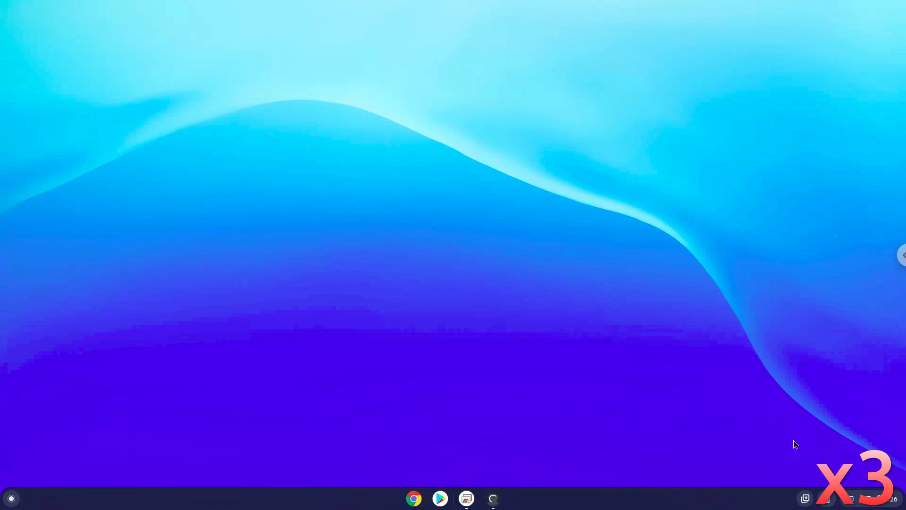
- Click the shelf while osu!lazer loads to its main menu
{"action": "left_click", "coordinate": [492, 498]}
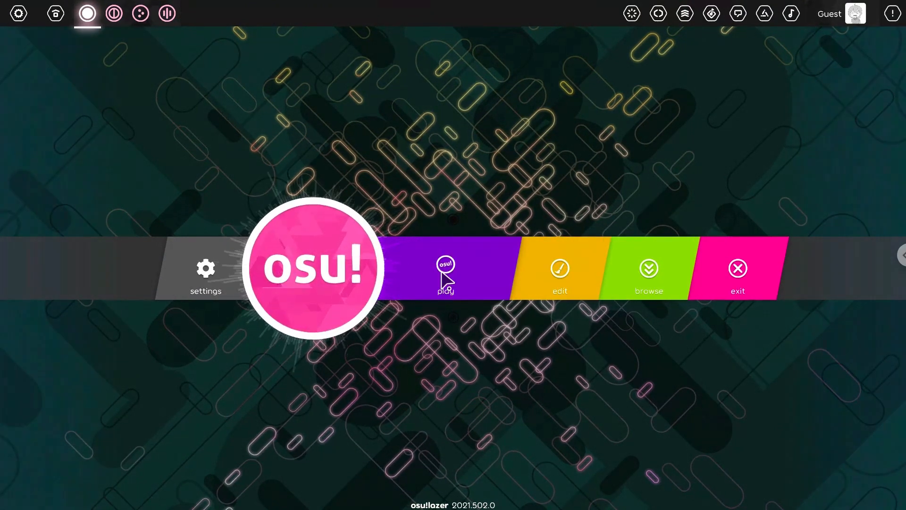
- Choose Play, then Solo, from the osu!lazer main menu
{"action": "left_click", "coordinate": [445, 272]}
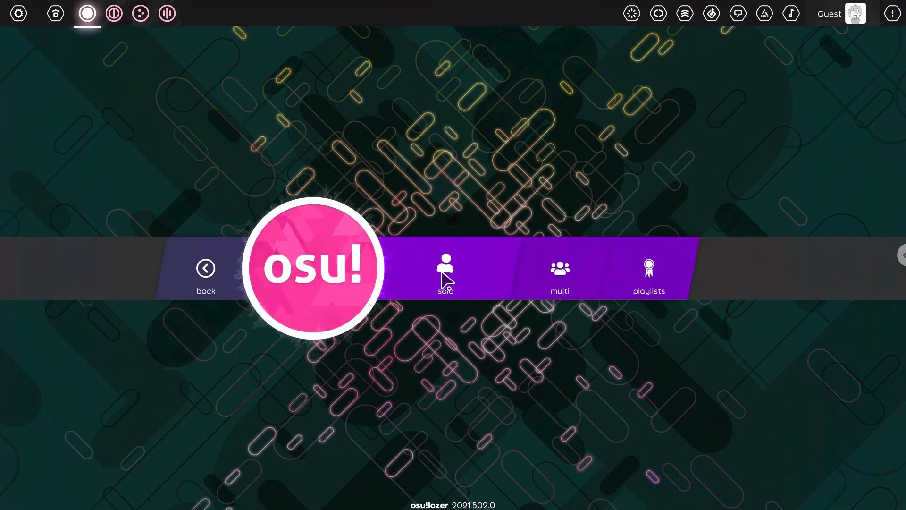
{"action": "left_click", "coordinate": [445, 272]}
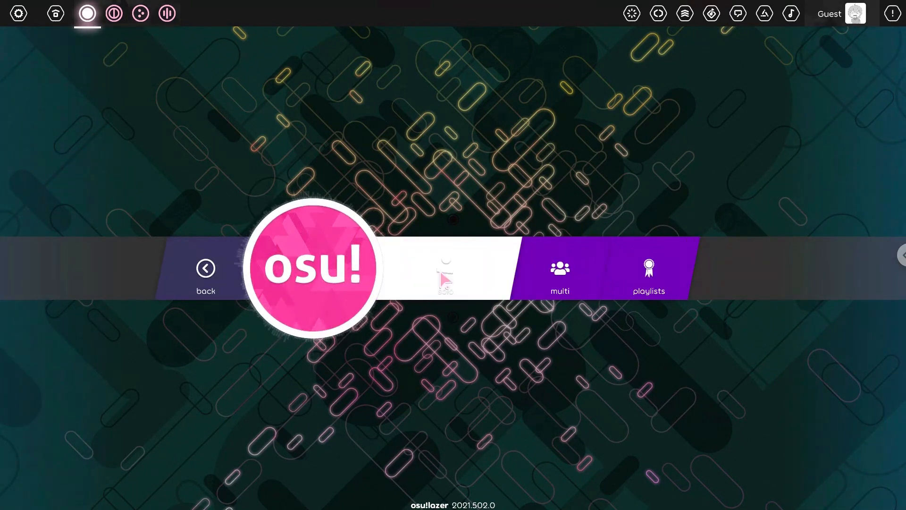
{"action": "left_click", "coordinate": [445, 274]}
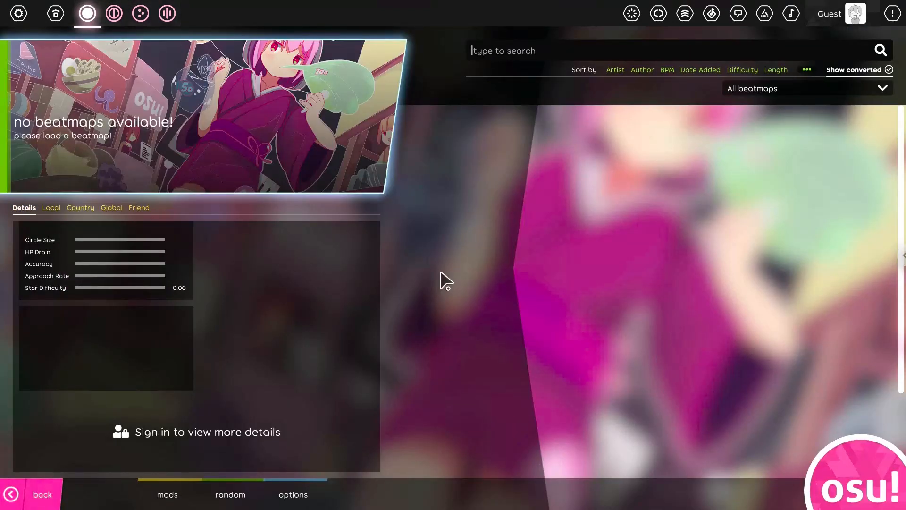